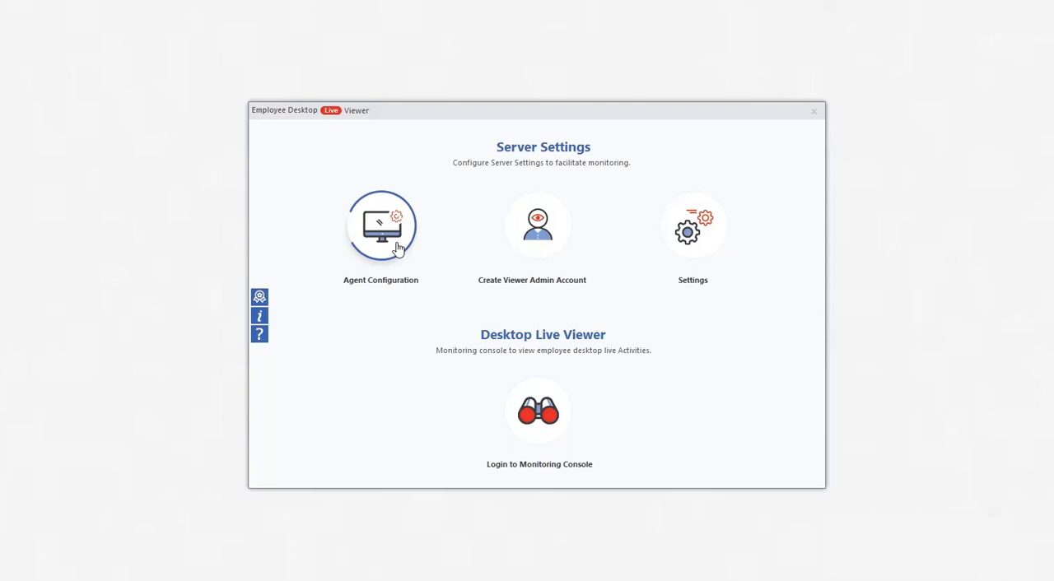
Open Agent Configuration and launch the Install Agent dialog with an empty computer list.
left_click(380, 225)
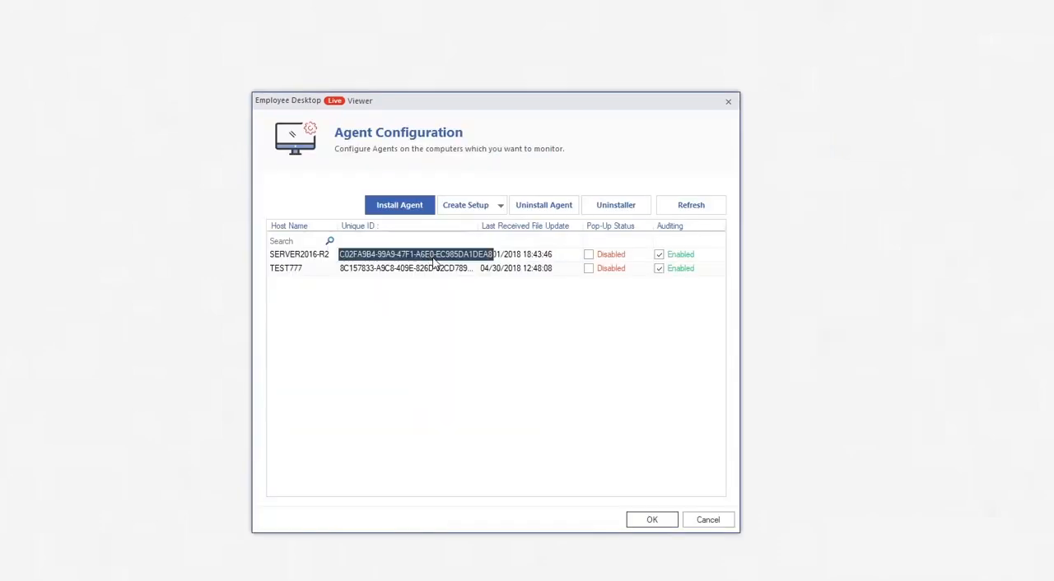
left_click(400, 204)
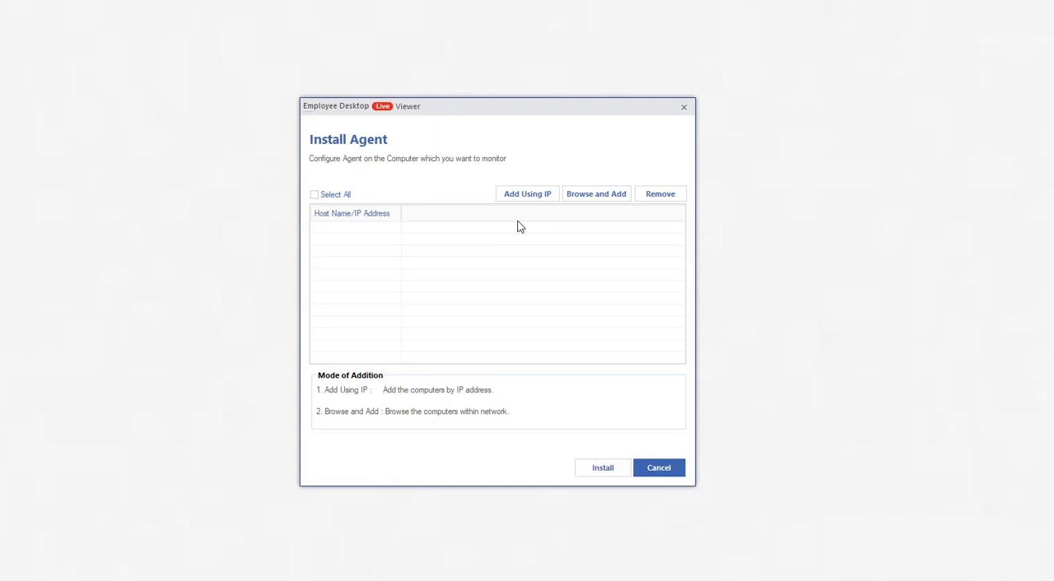
Add the IP range 192.168.10.238 to 192.168.10.248 to the agent install list.
left_click(527, 193)
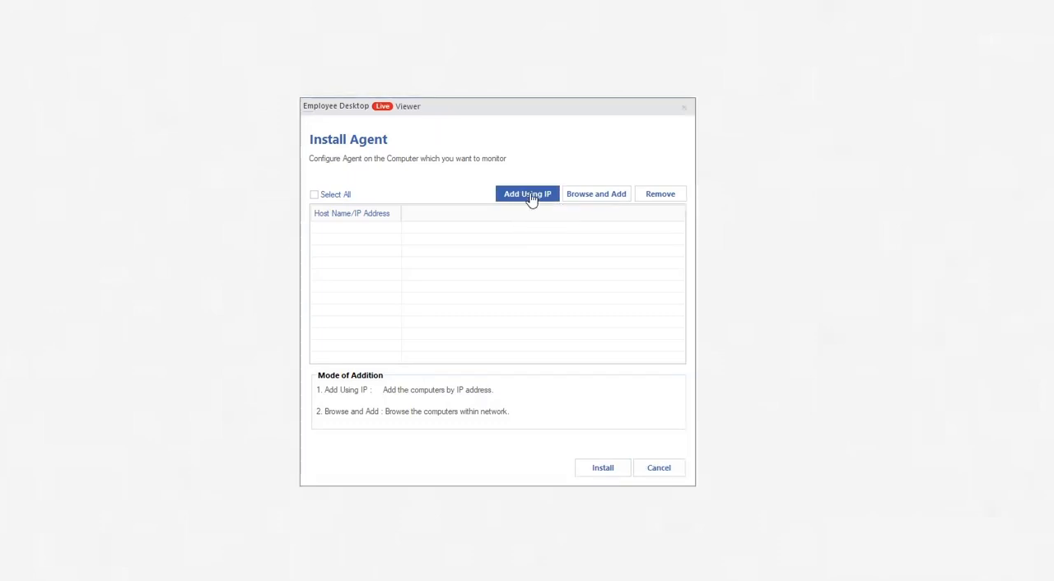
left_click(527, 193)
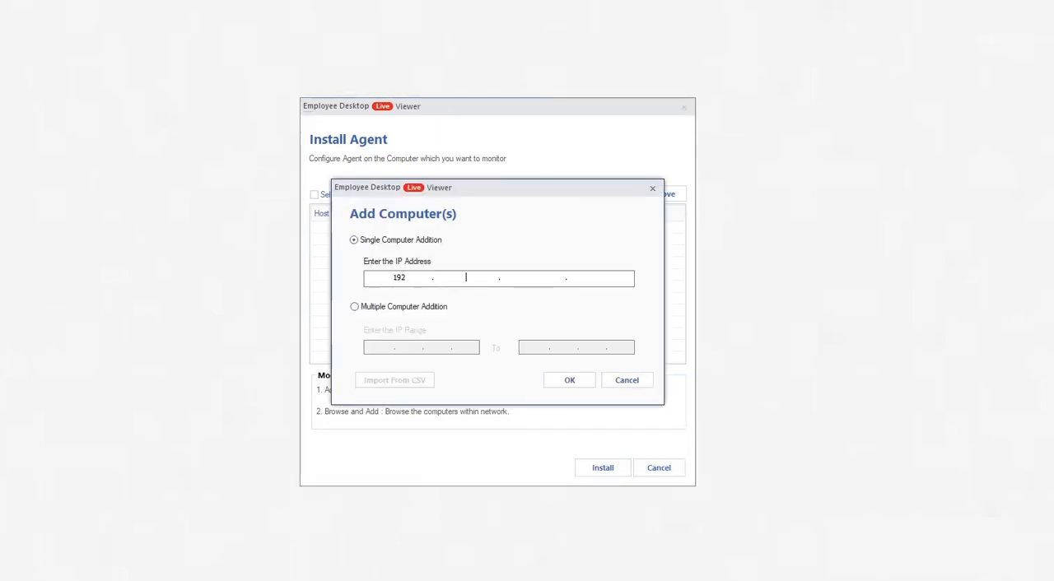
type("168.10.238")
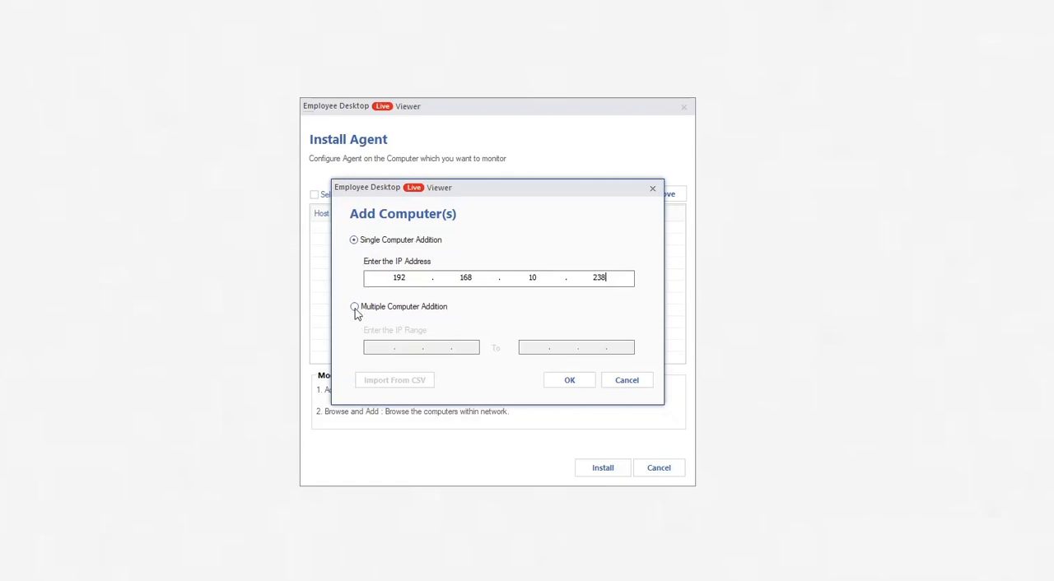
left_click(353, 307)
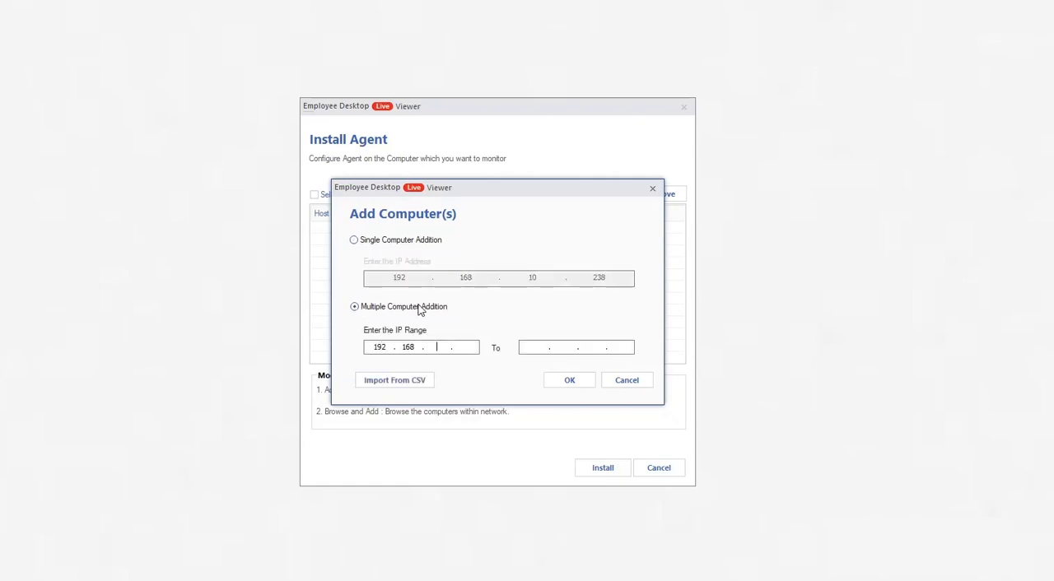
type("238")
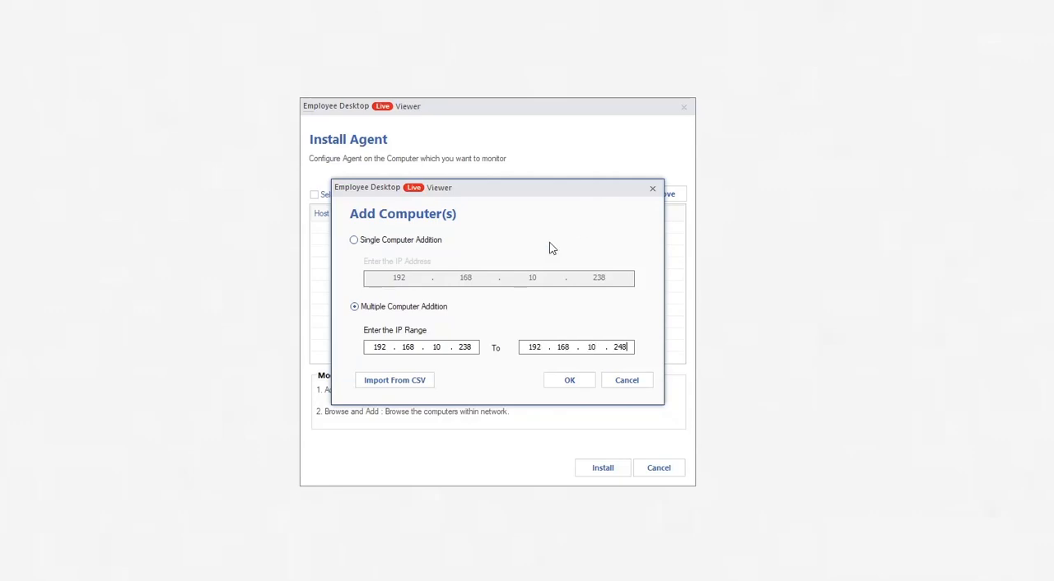
mouse_move(394, 380)
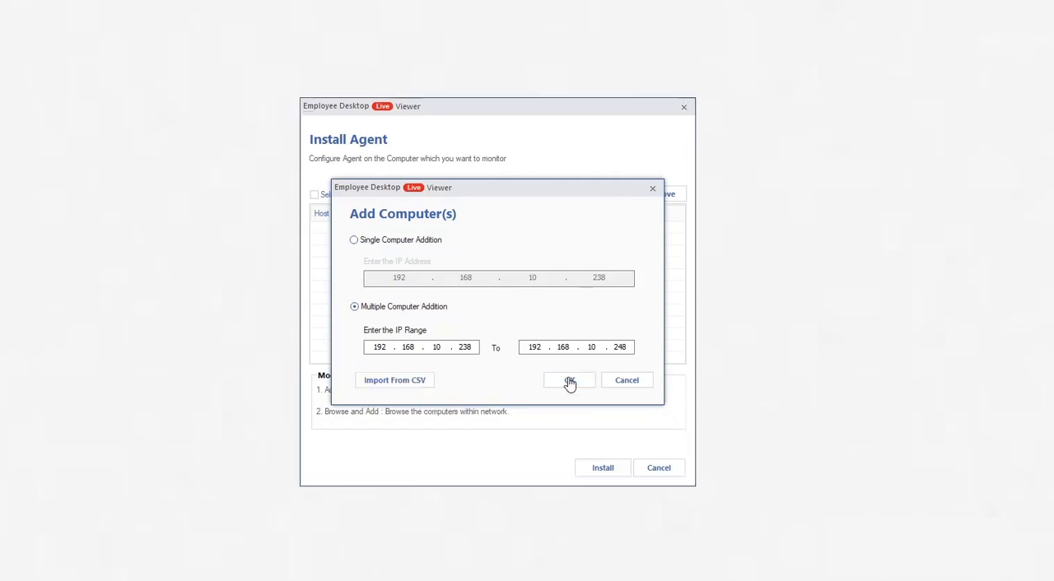
left_click(568, 380)
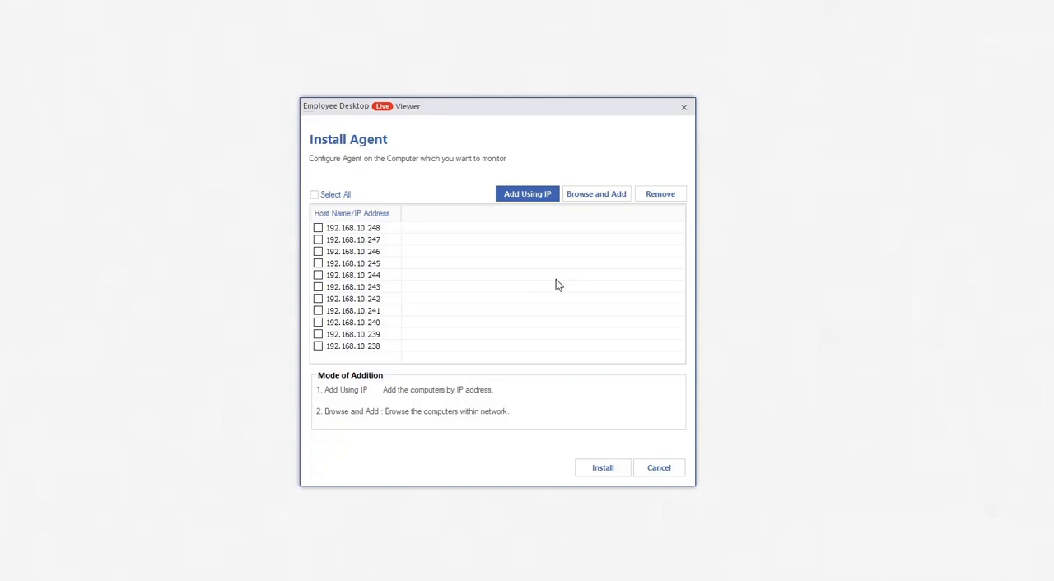
mouse_move(558, 281)
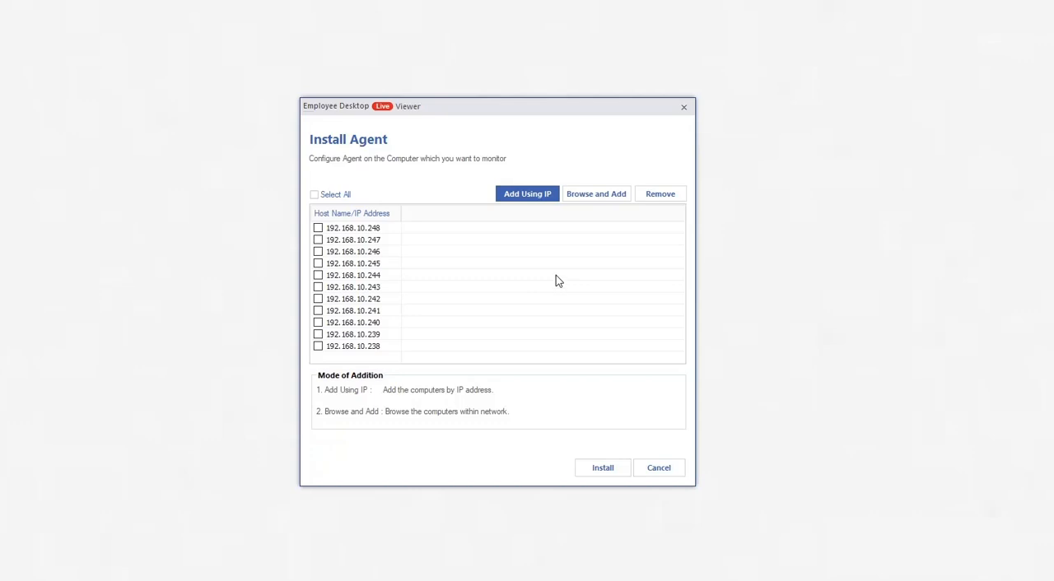
mouse_move(597, 193)
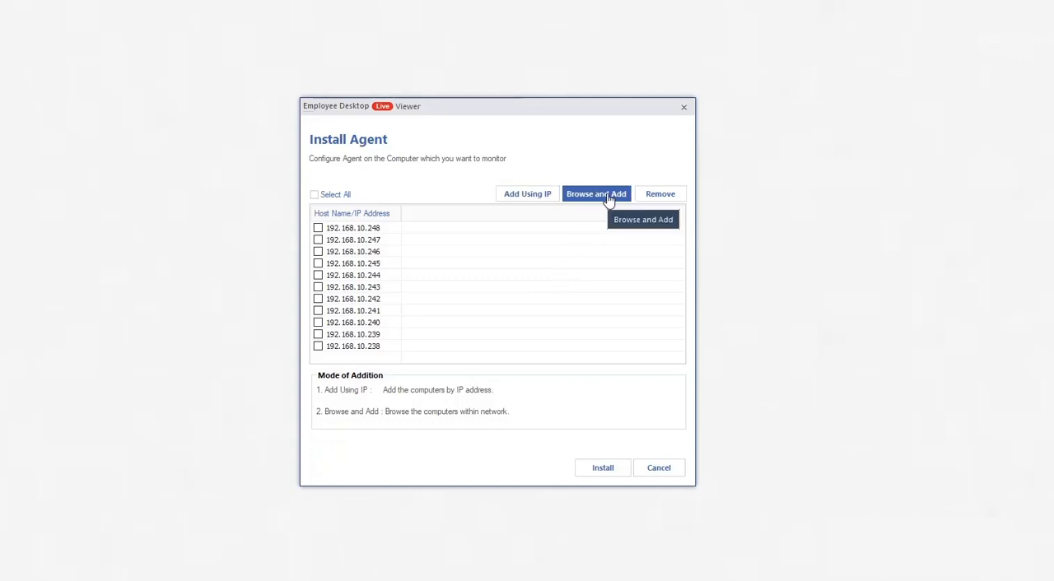
Browse the network and add DEVDM-SP10 and PUNEET9 to the install list.
left_click(597, 194)
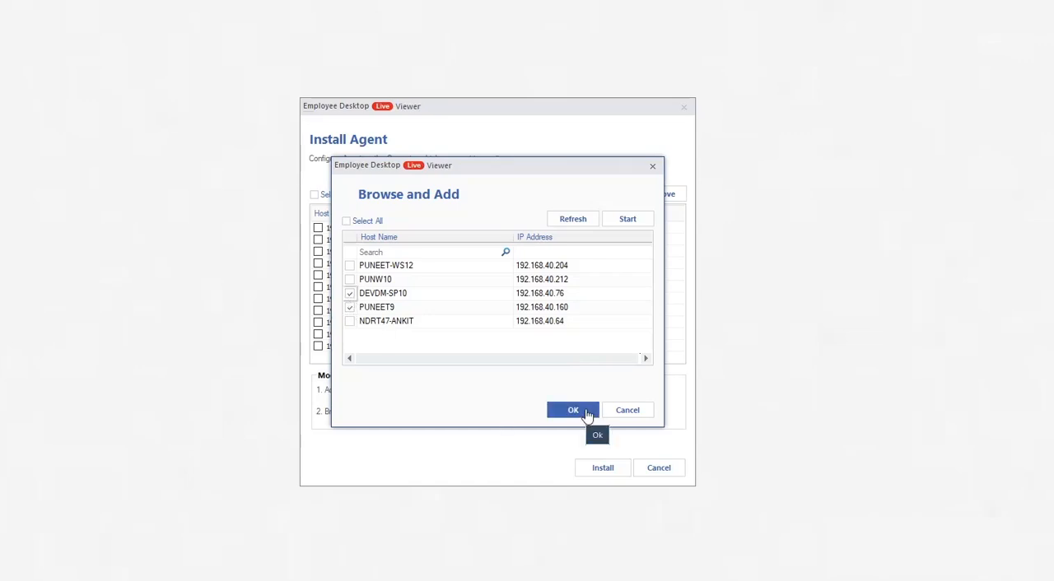
left_click(573, 410)
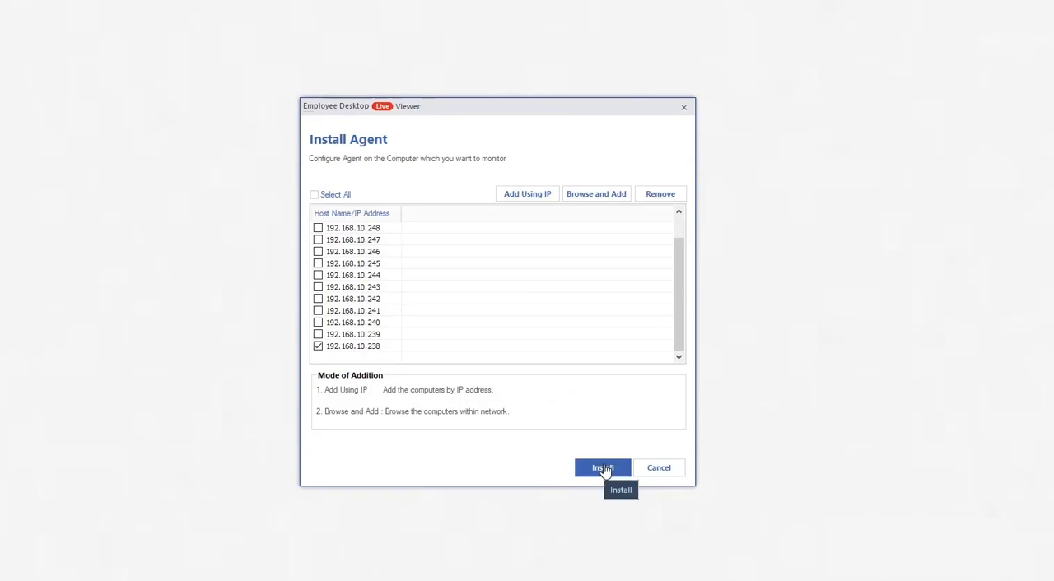
left_click(601, 468)
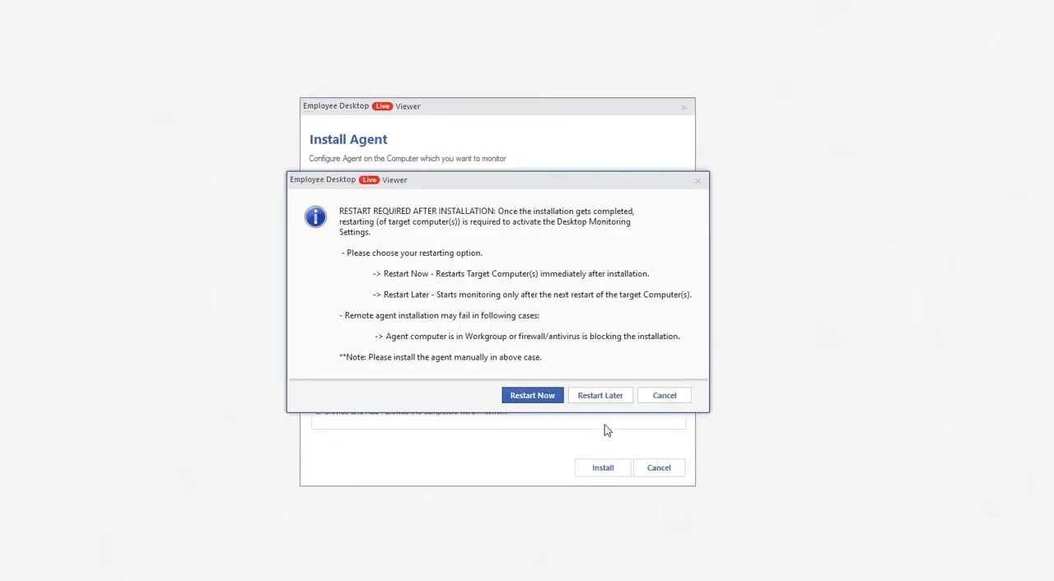
mouse_move(568, 401)
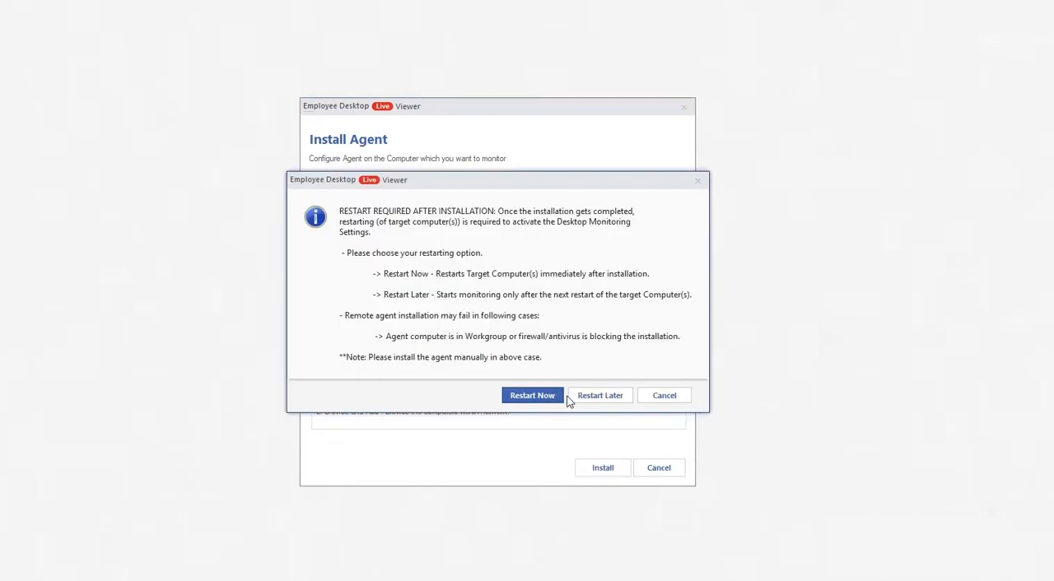
left_click(531, 395)
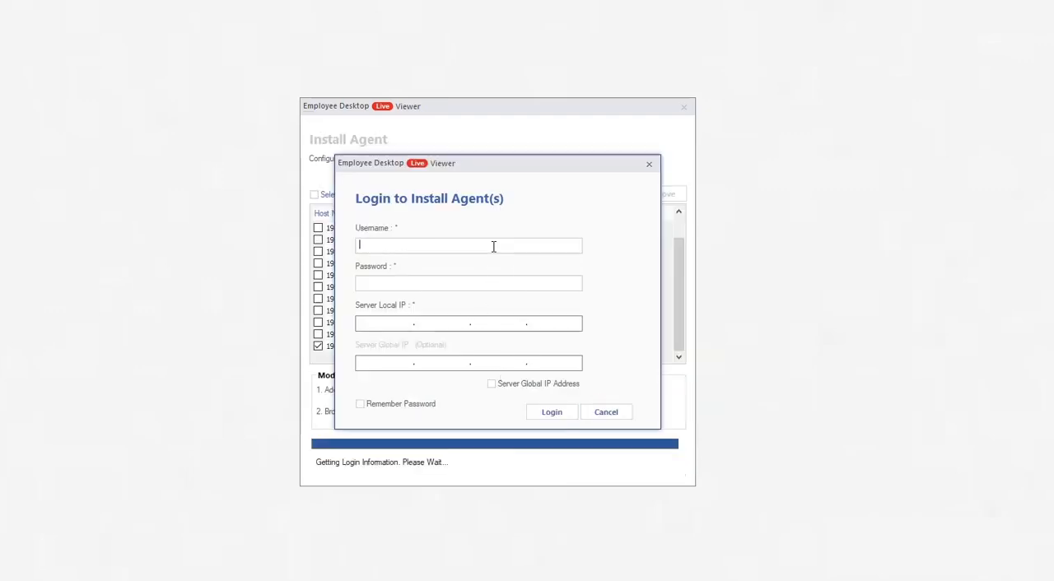
type("administrator@www.texch16")
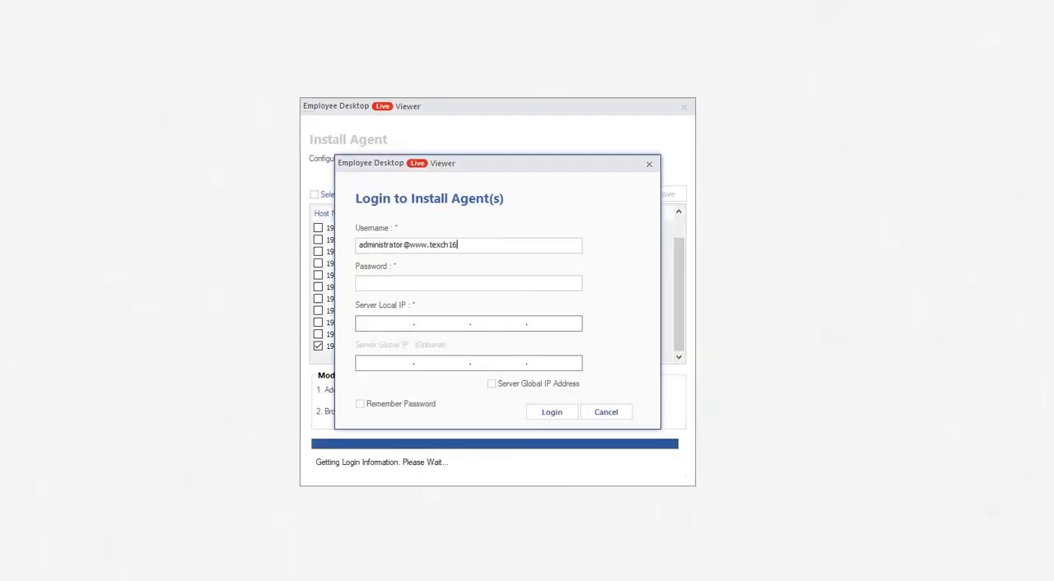
type("••••••")
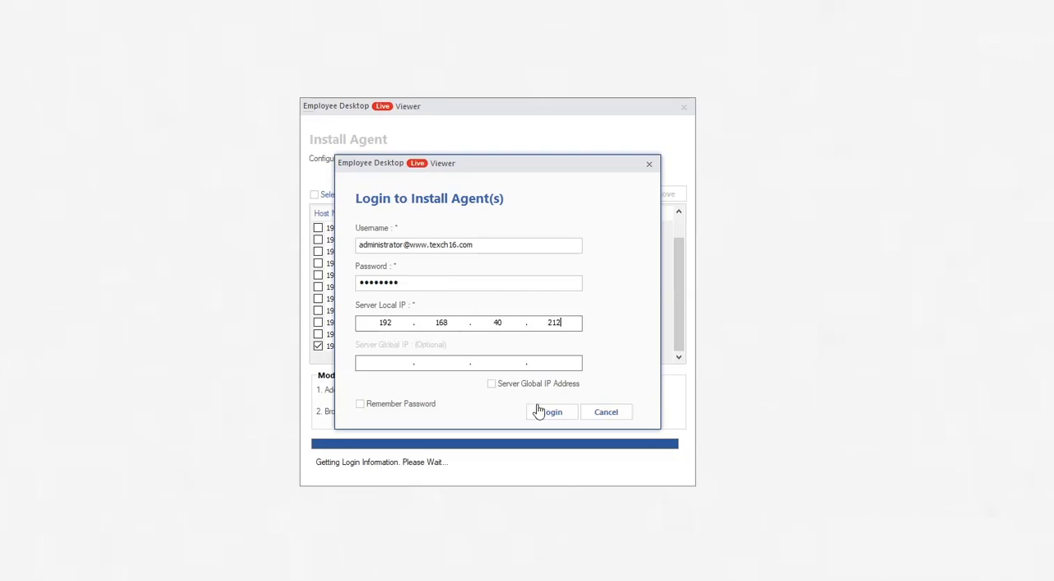
left_click(552, 411)
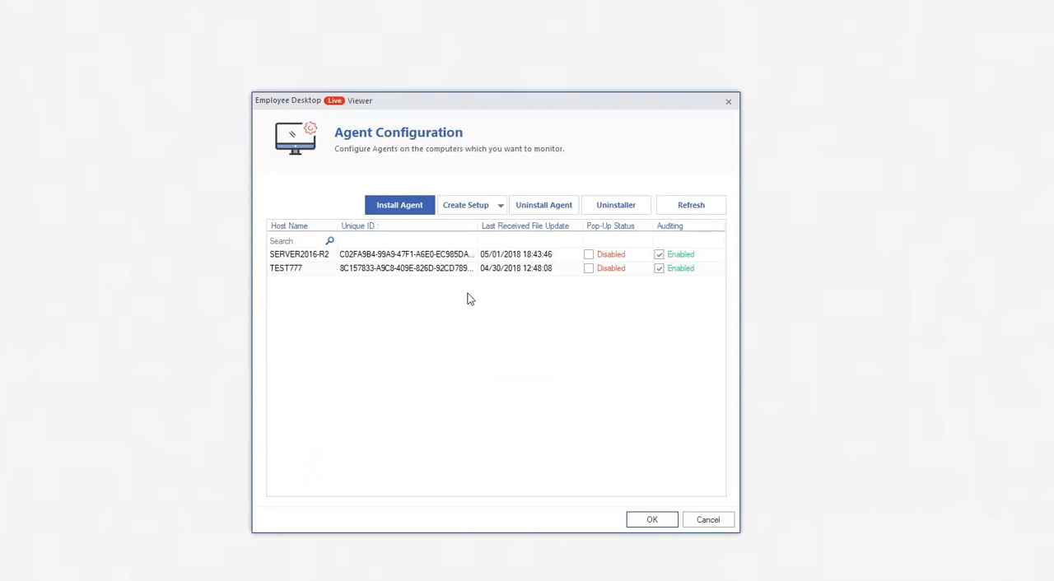
mouse_move(699, 228)
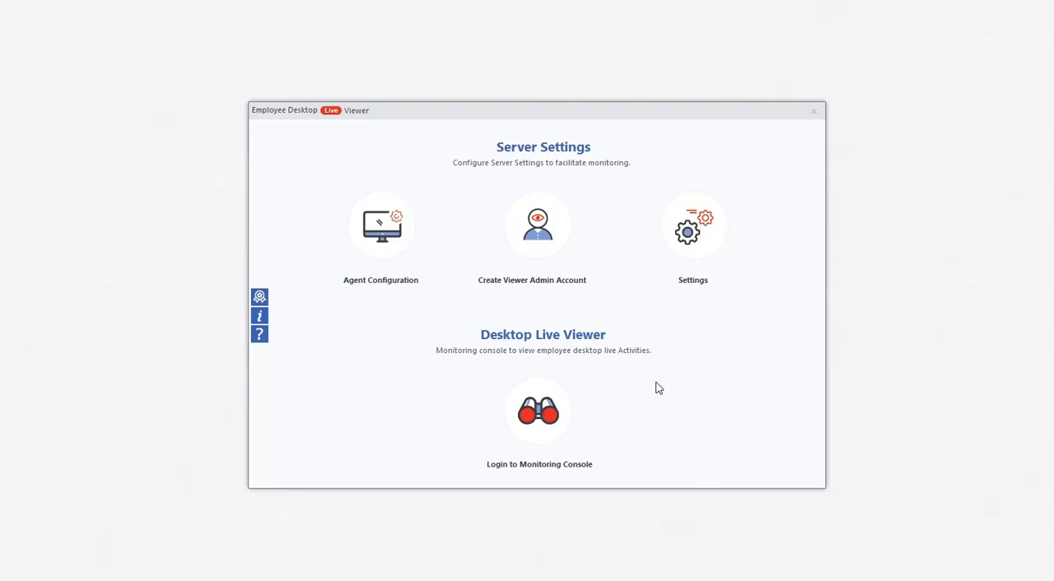
mouse_move(395, 250)
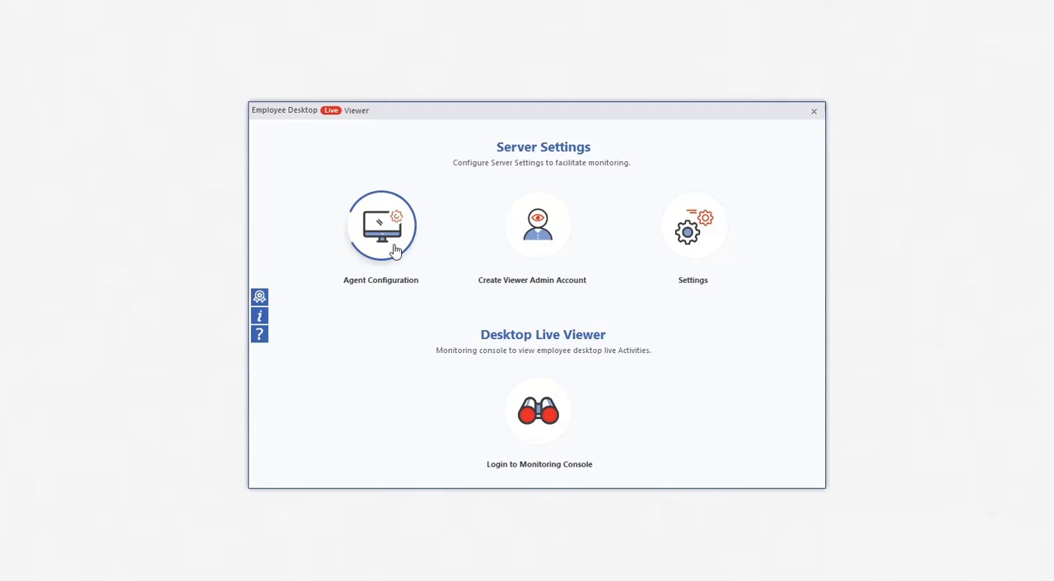
Create Kernel-Agent-Installer.exe on the Desktop with server IP 192.168.40.212.
left_click(381, 225)
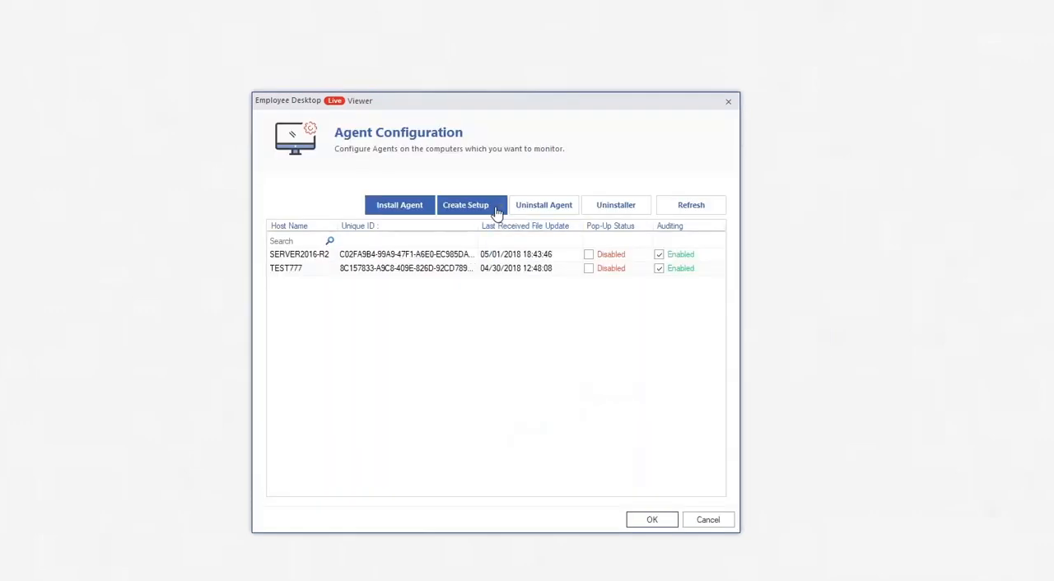
left_click(465, 205)
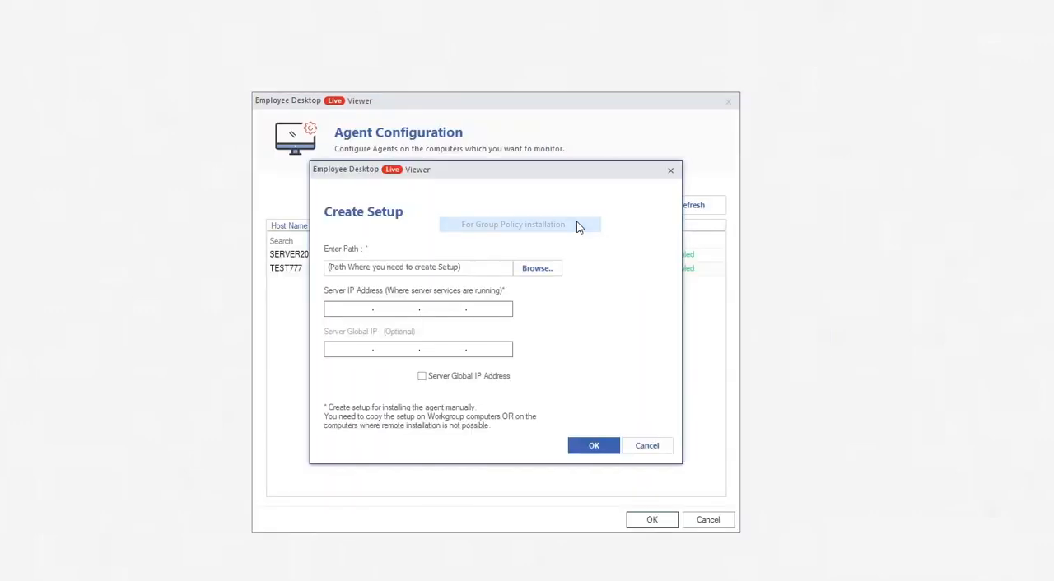
mouse_move(543, 272)
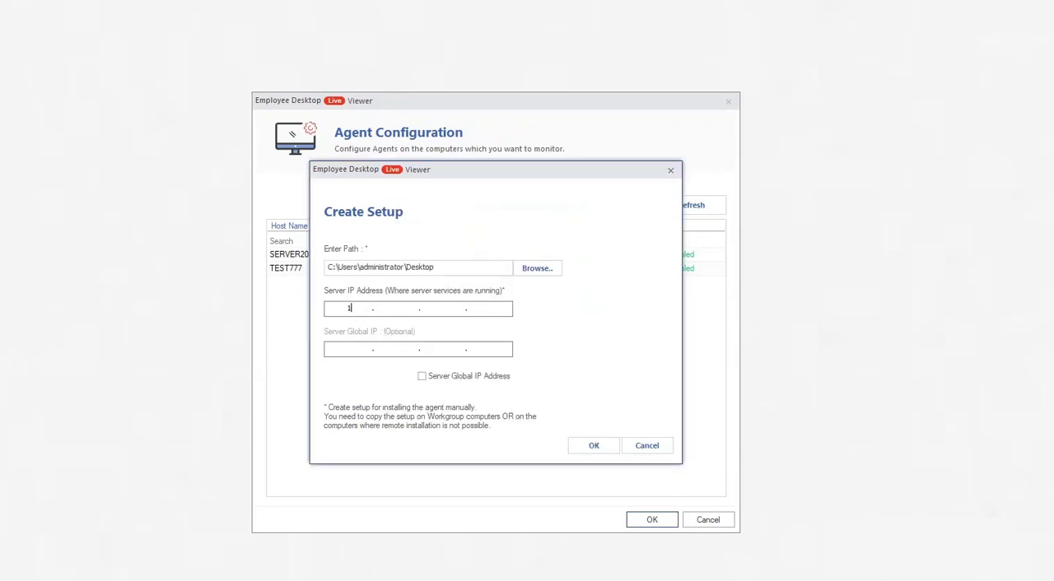
type("192.168.40.212")
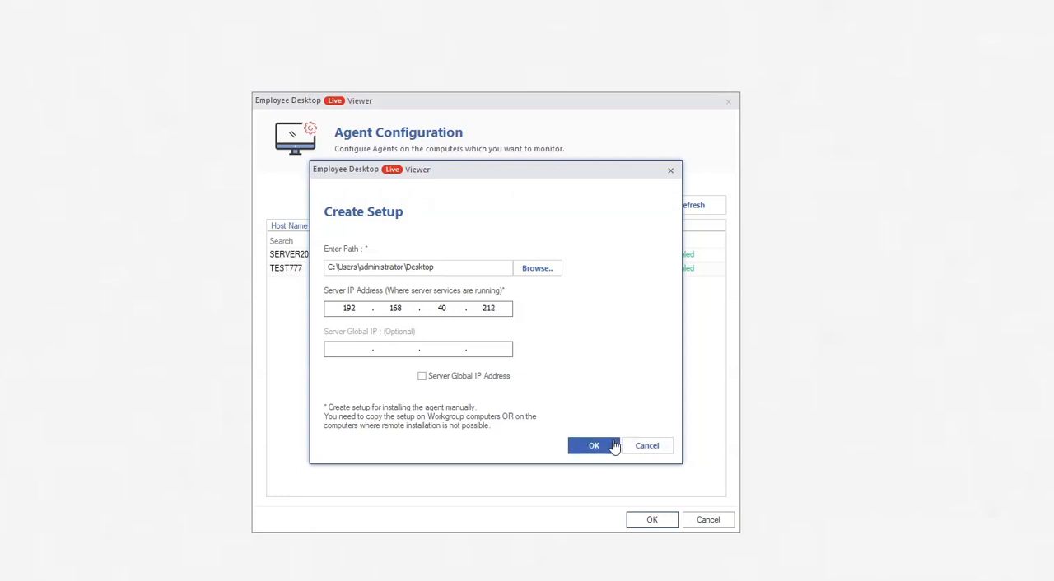
left_click(594, 445)
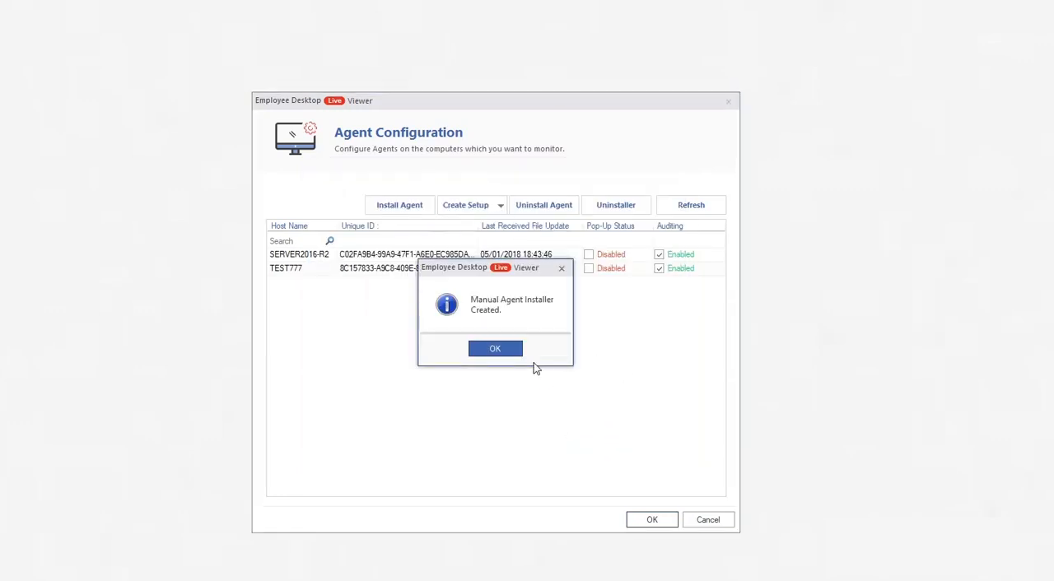
left_click(495, 348)
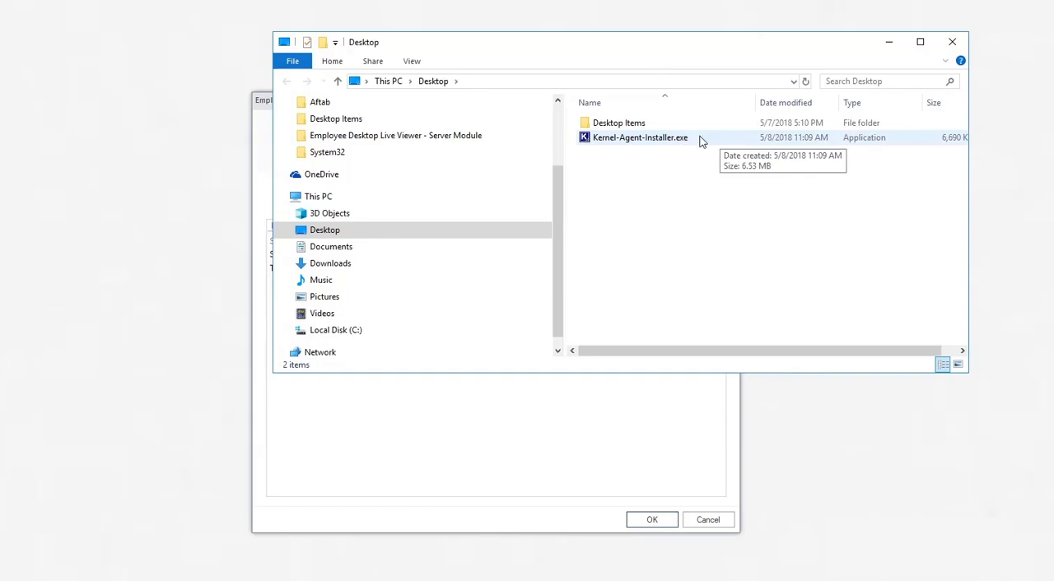
mouse_move(733, 140)
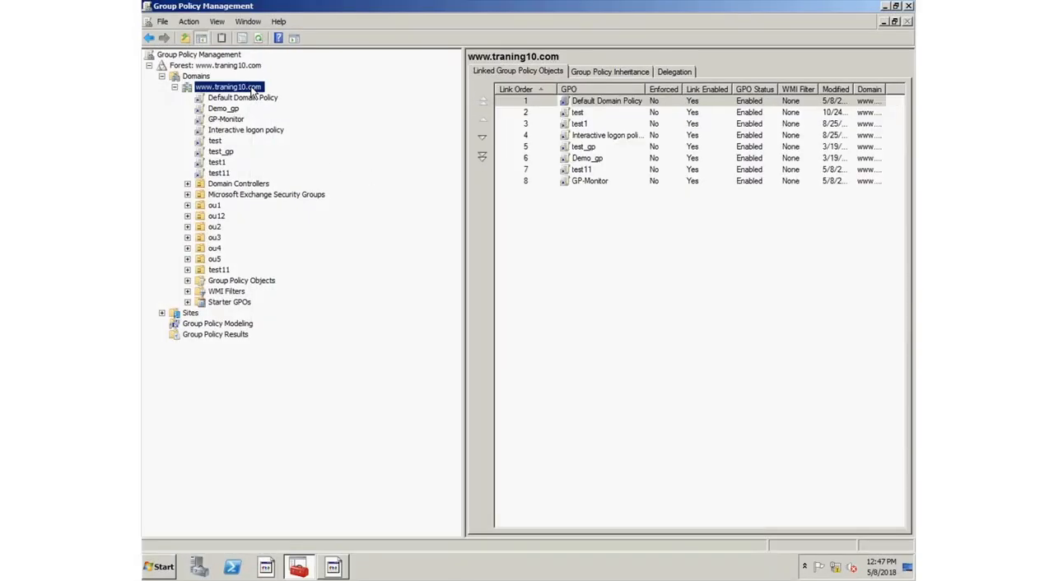
right_click(228, 86)
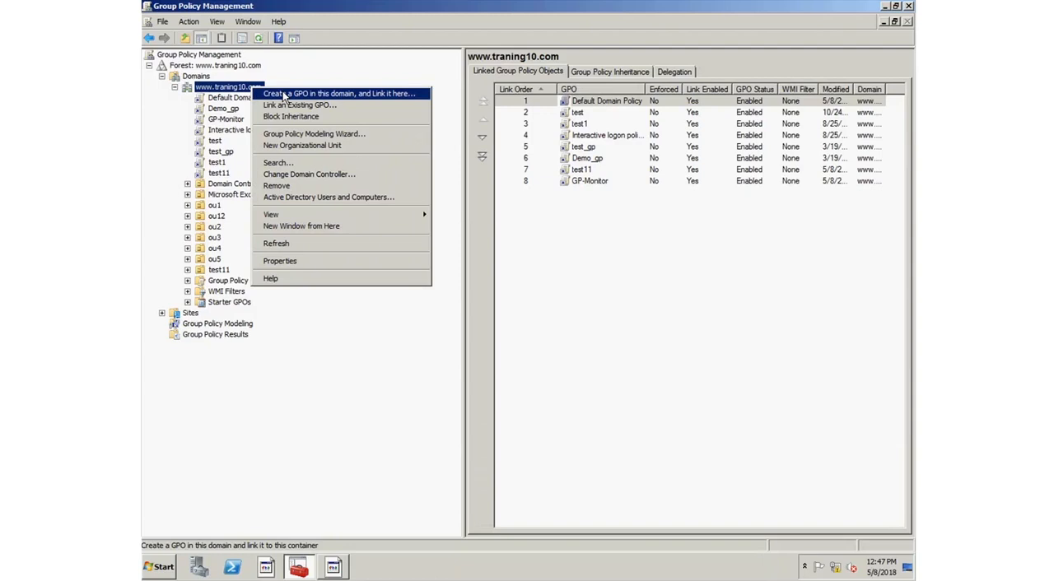
left_click(334, 94)
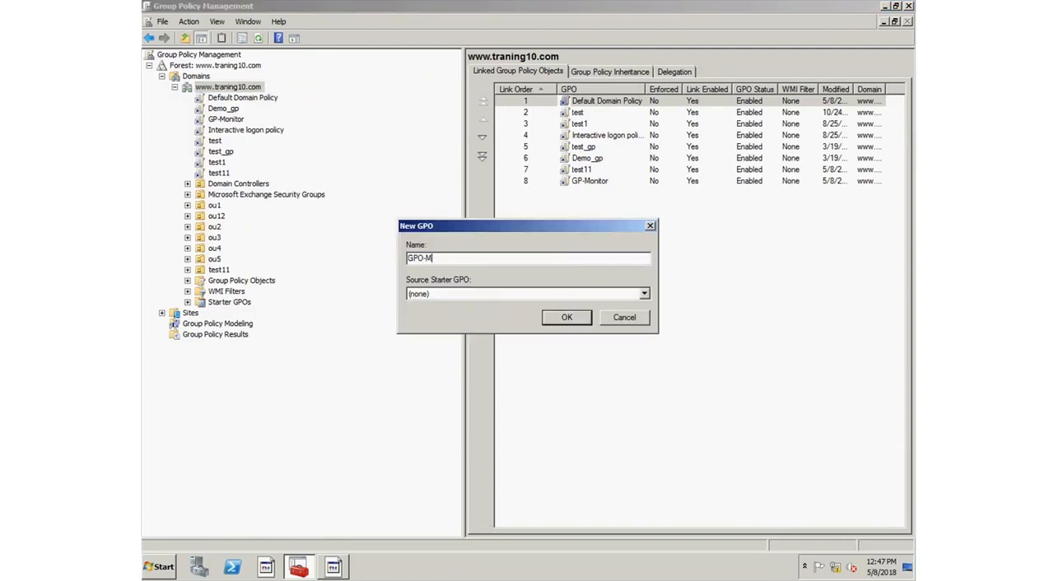
type("onitor")
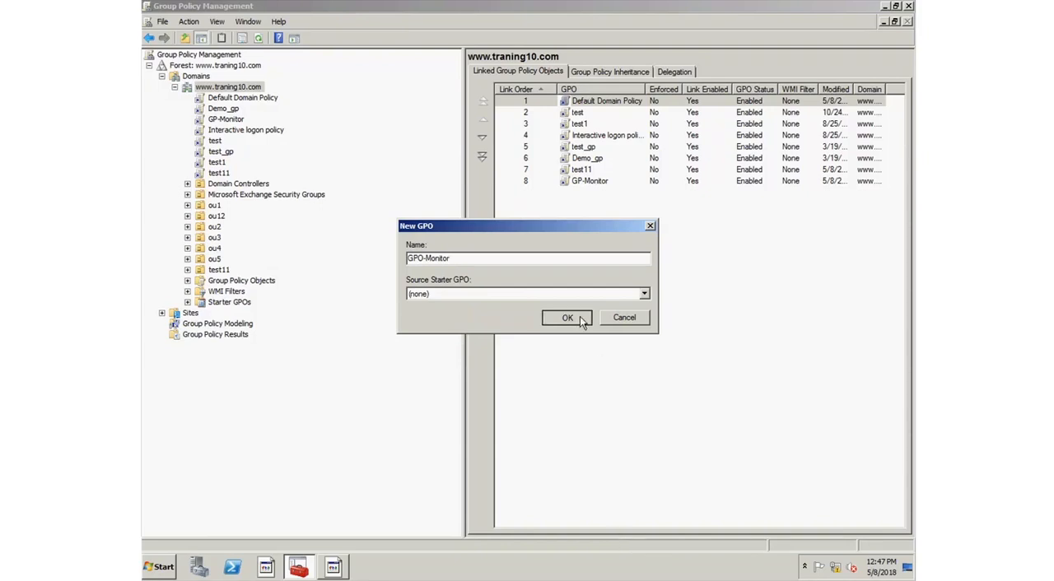
left_click(568, 318)
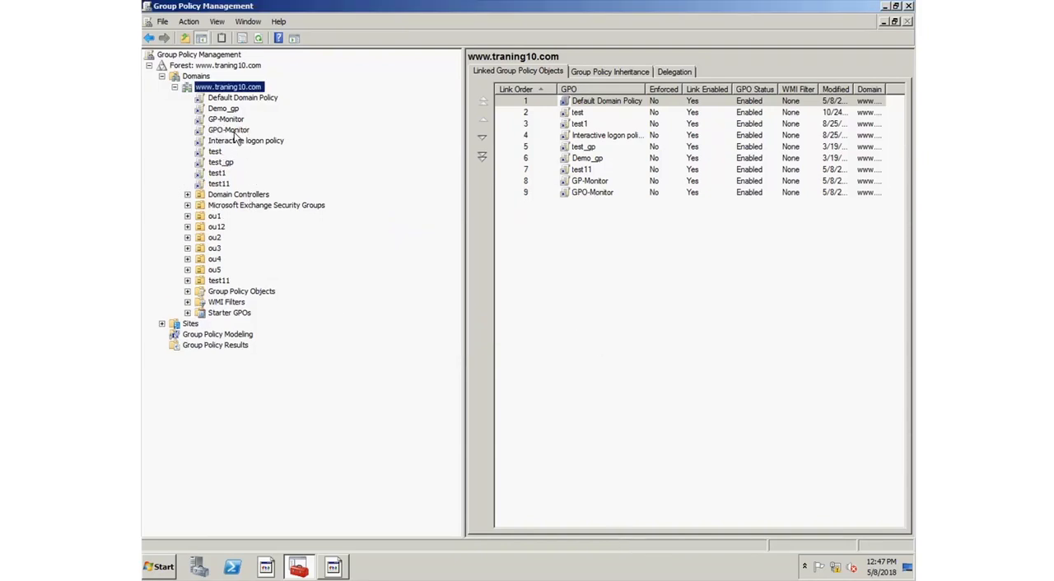
Find the Everyone group through Advanced search and add it to GPO-Monitor's Security Filtering.
left_click(228, 130)
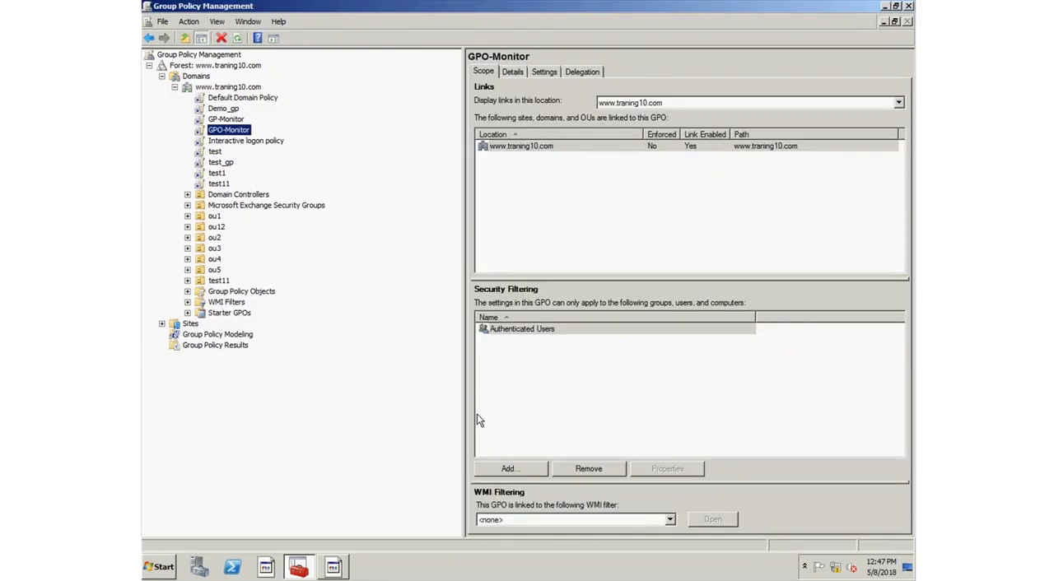
left_click(509, 469)
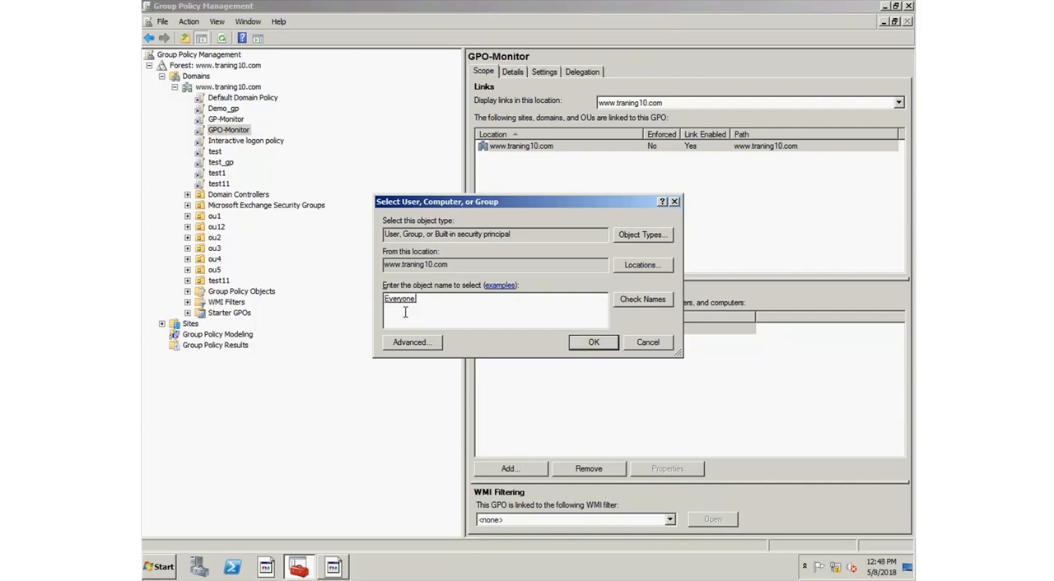
left_click(412, 343)
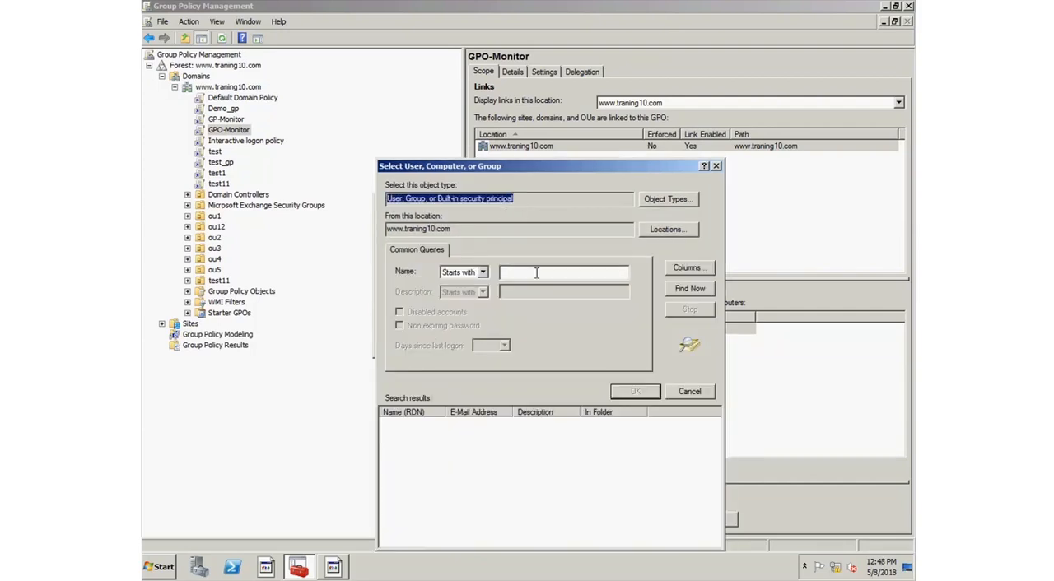
left_click(689, 288)
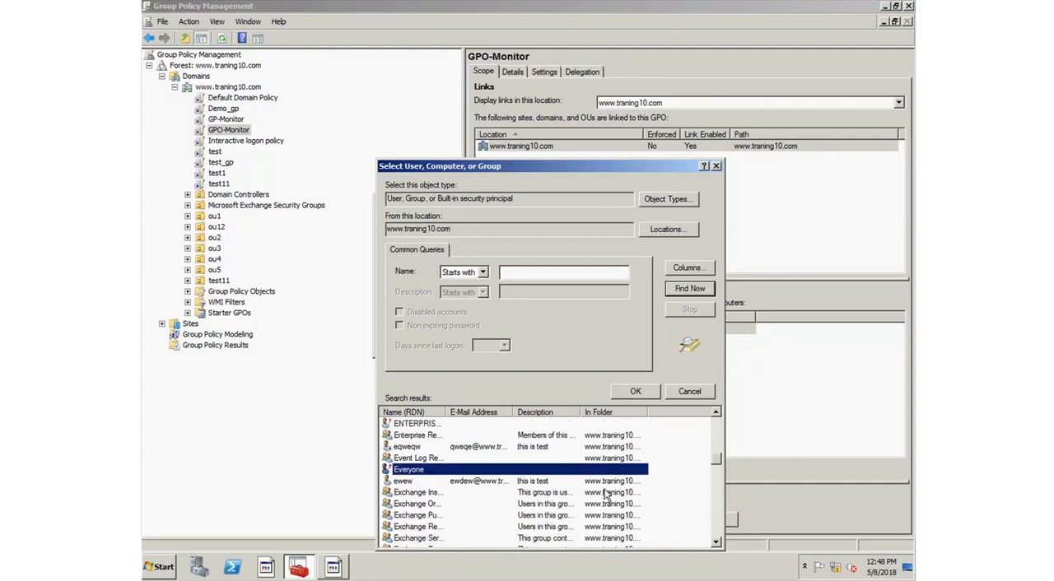
left_click(635, 391)
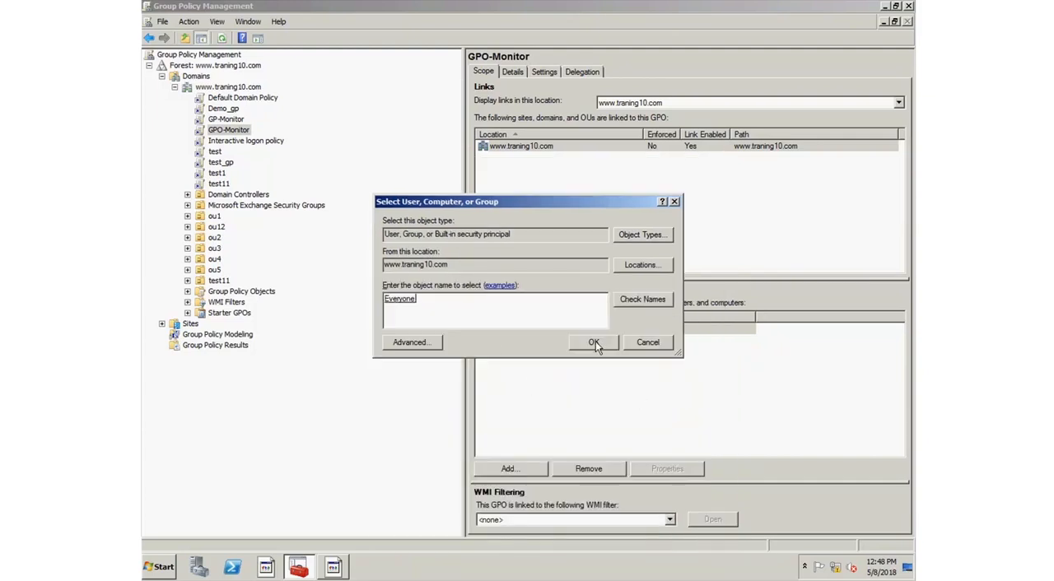
left_click(595, 342)
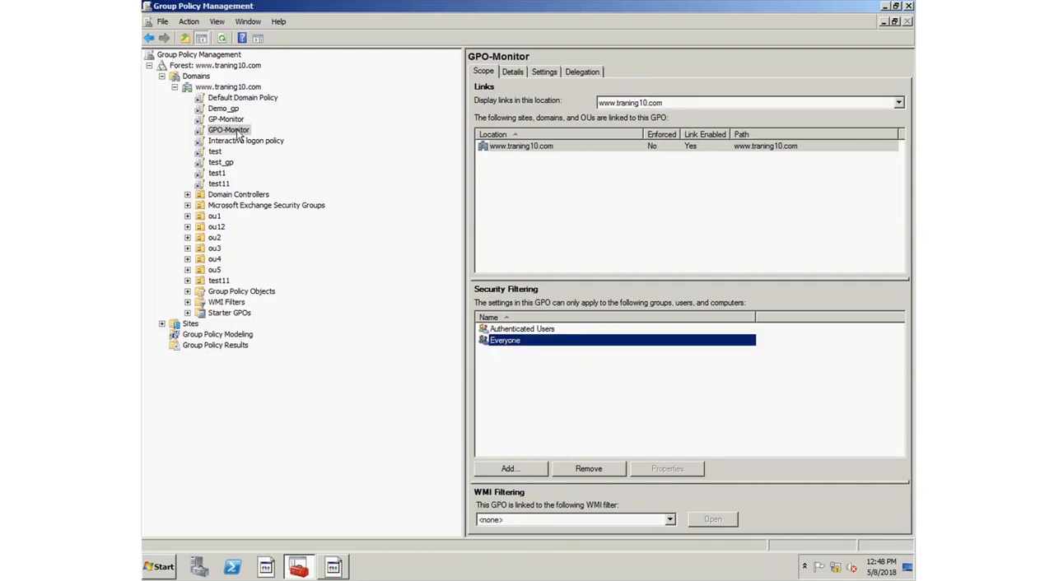
Edit GPO-Monitor and add the Desktop\age agent installer as a user Logon script.
right_click(228, 130)
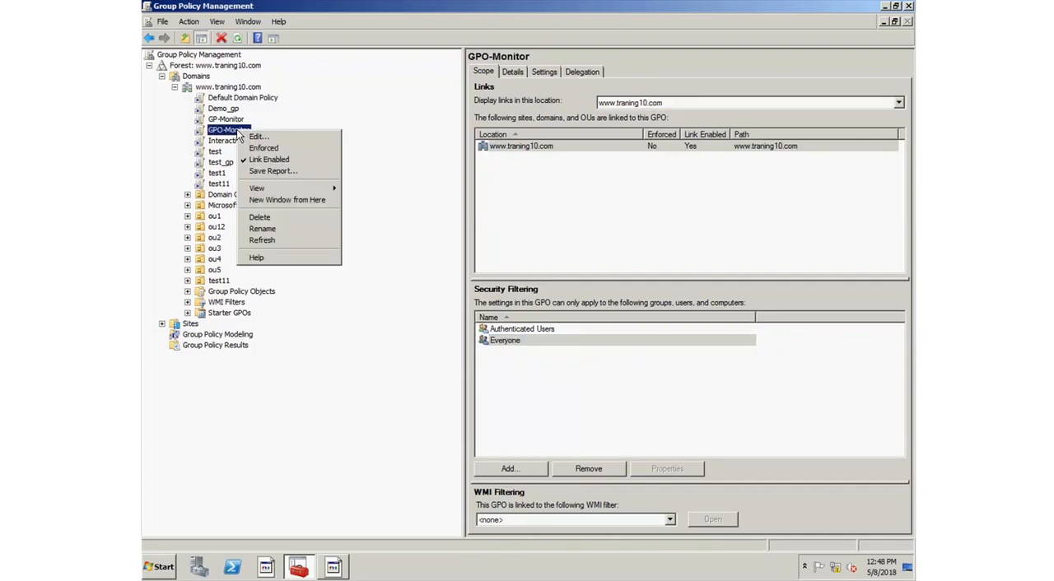
left_click(259, 136)
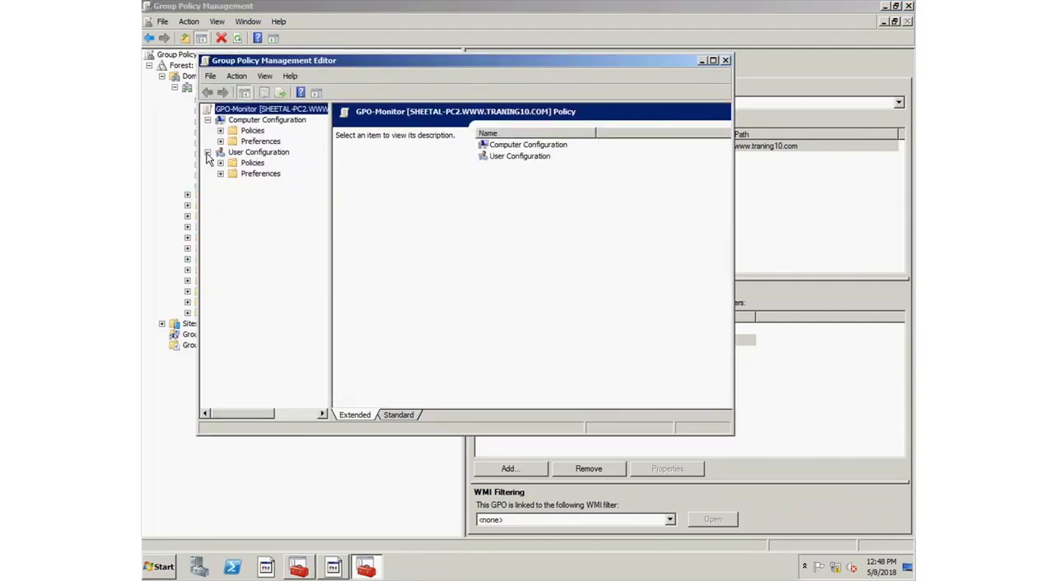
left_click(220, 162)
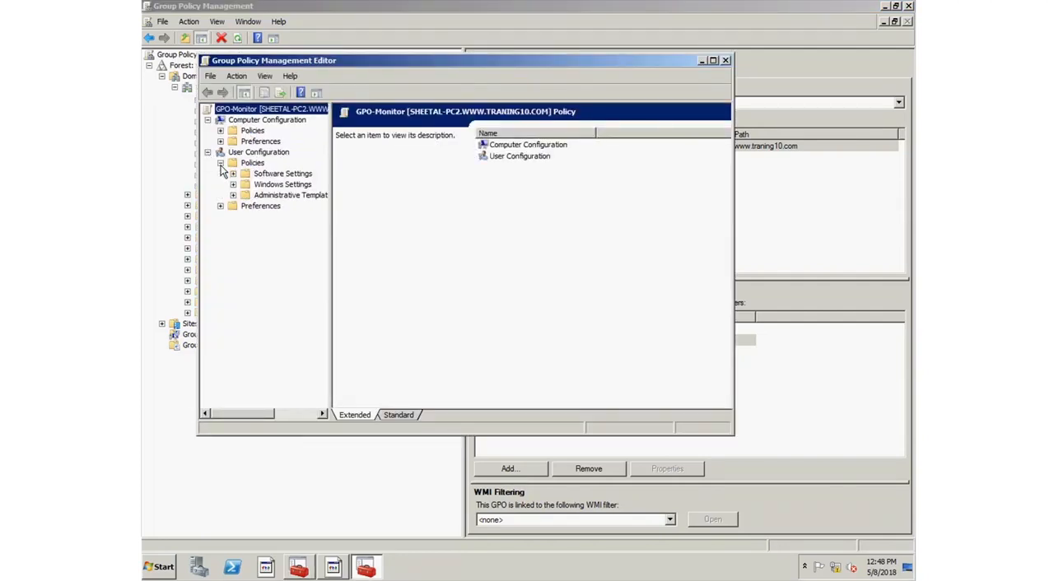
left_click(233, 183)
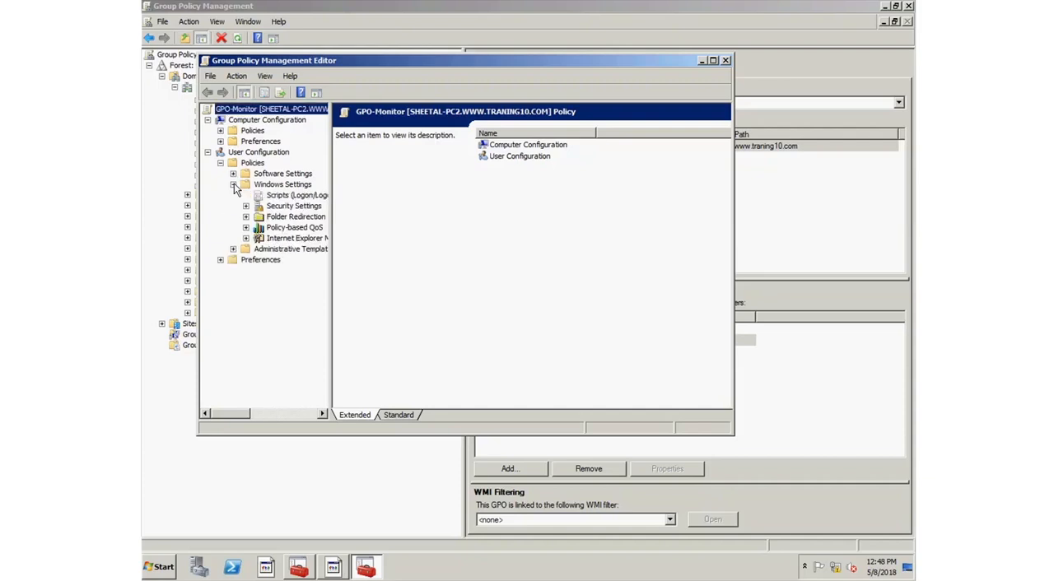
left_click(297, 196)
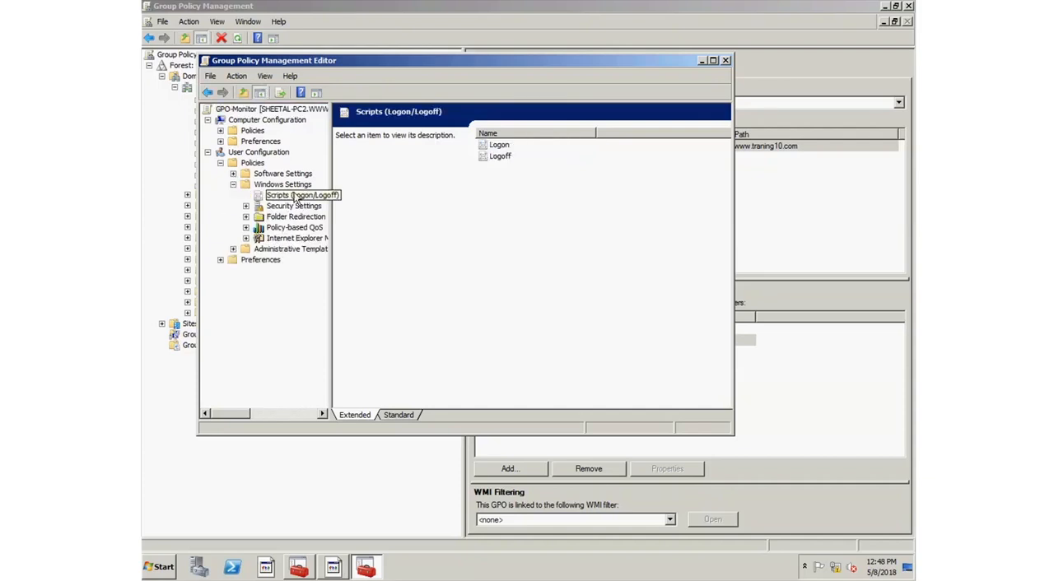
left_click(499, 144)
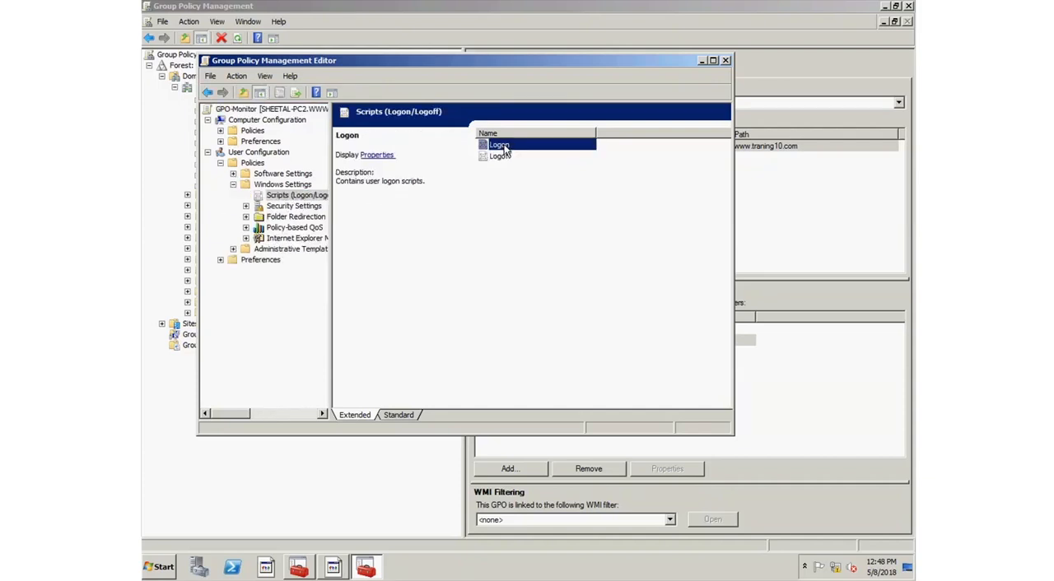
double_click(498, 144)
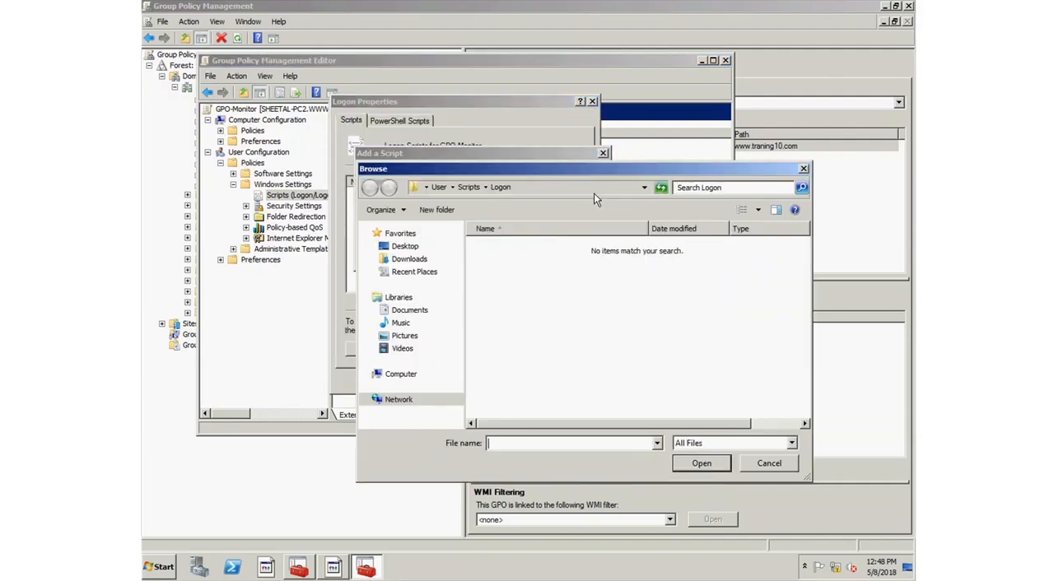
left_click(404, 245)
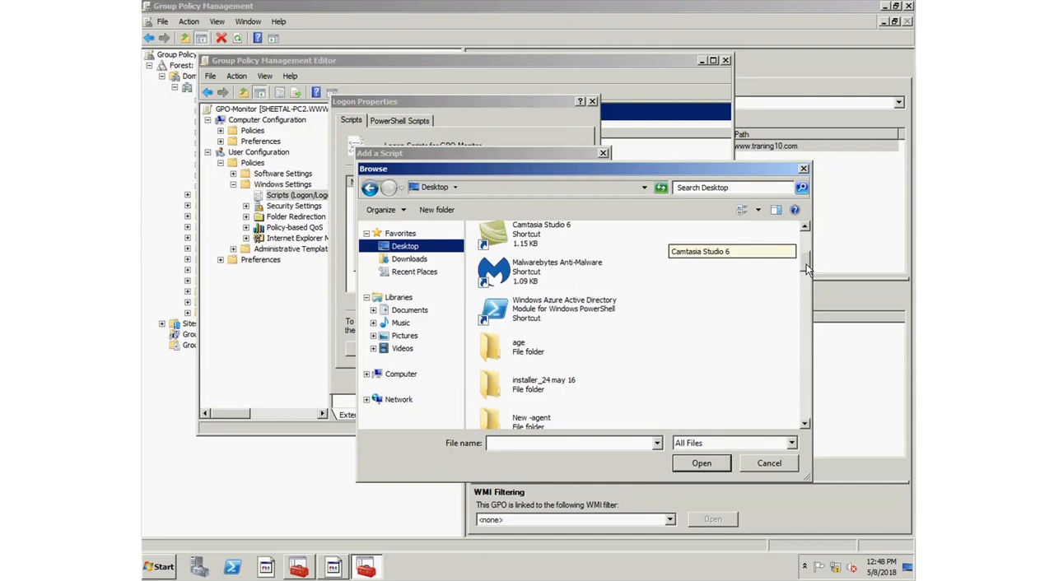
left_click(701, 463)
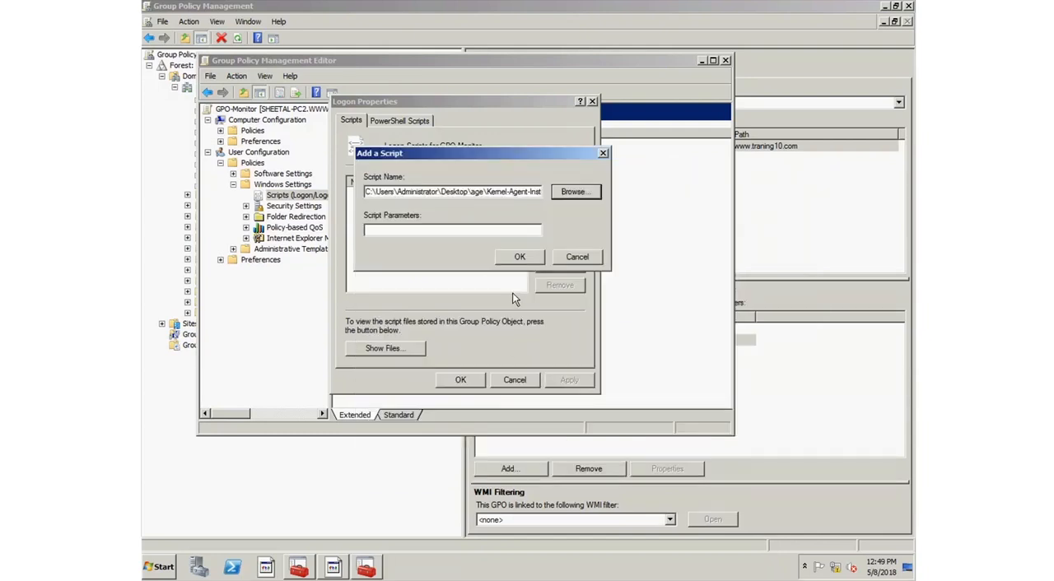
left_click(520, 257)
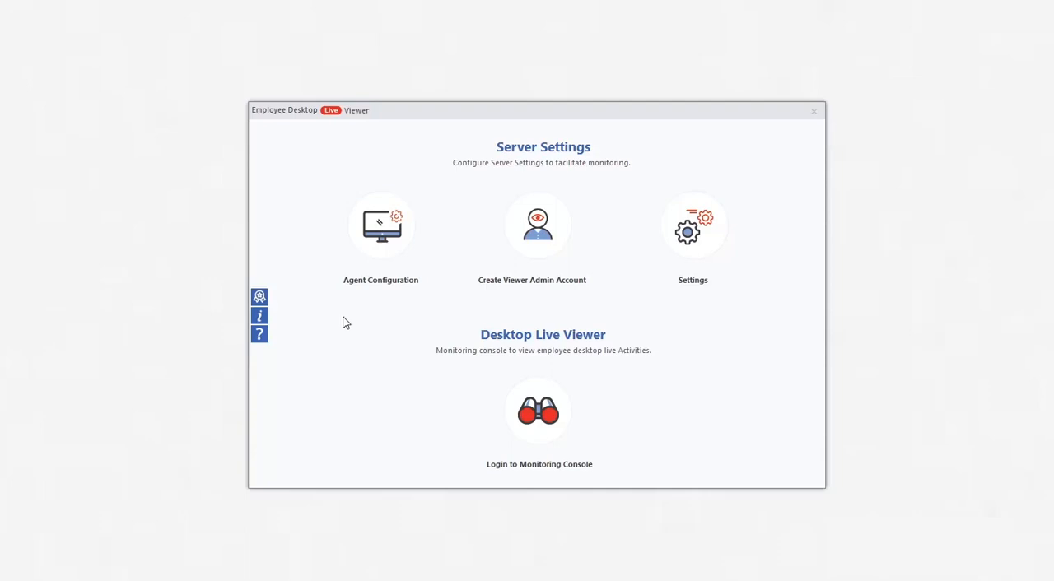
Create a manual-installation agent setup in Documents with server IP 192.168.40.212.
left_click(381, 225)
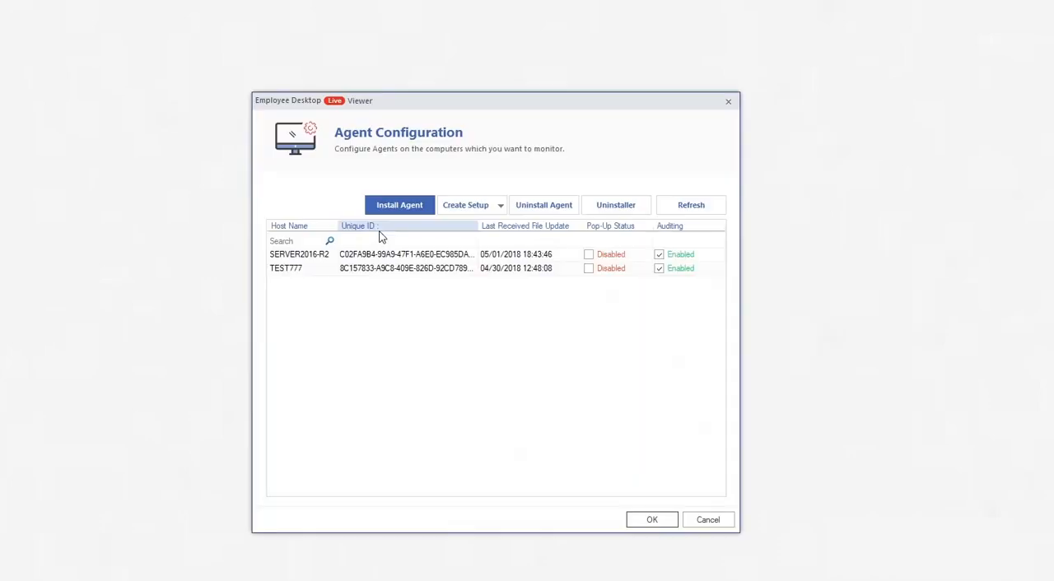
left_click(471, 205)
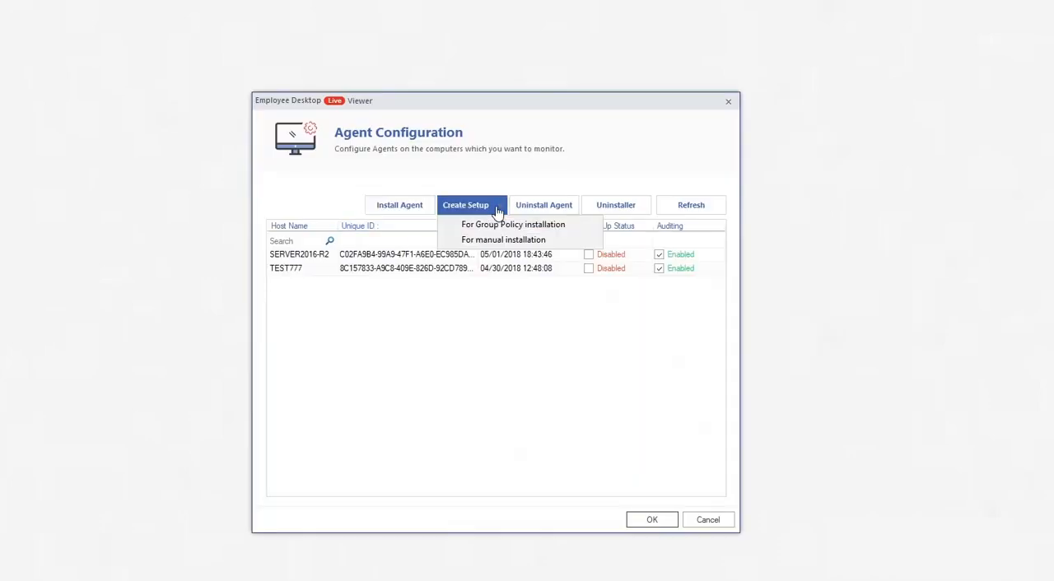
left_click(504, 239)
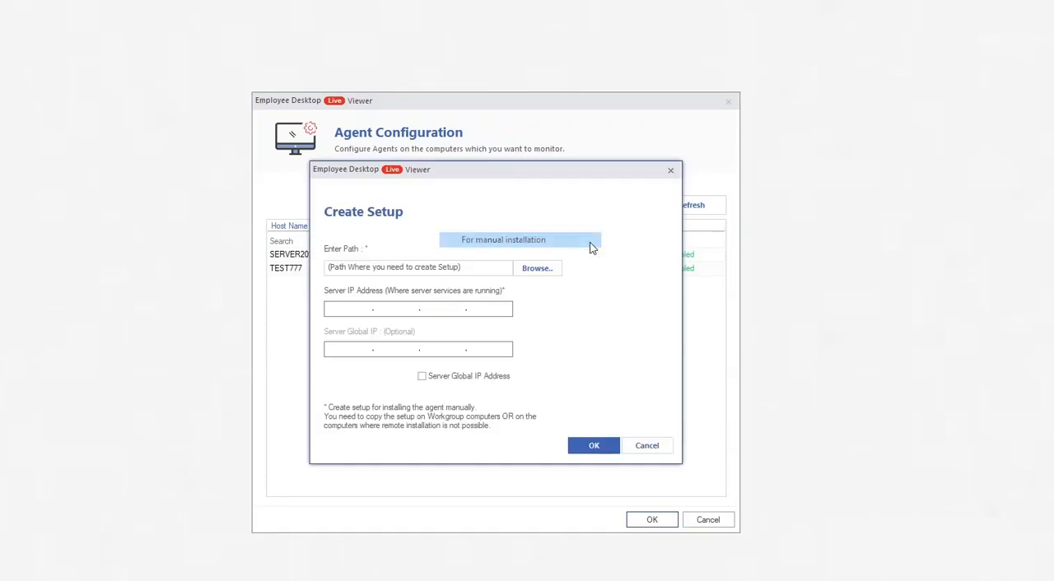
mouse_move(540, 271)
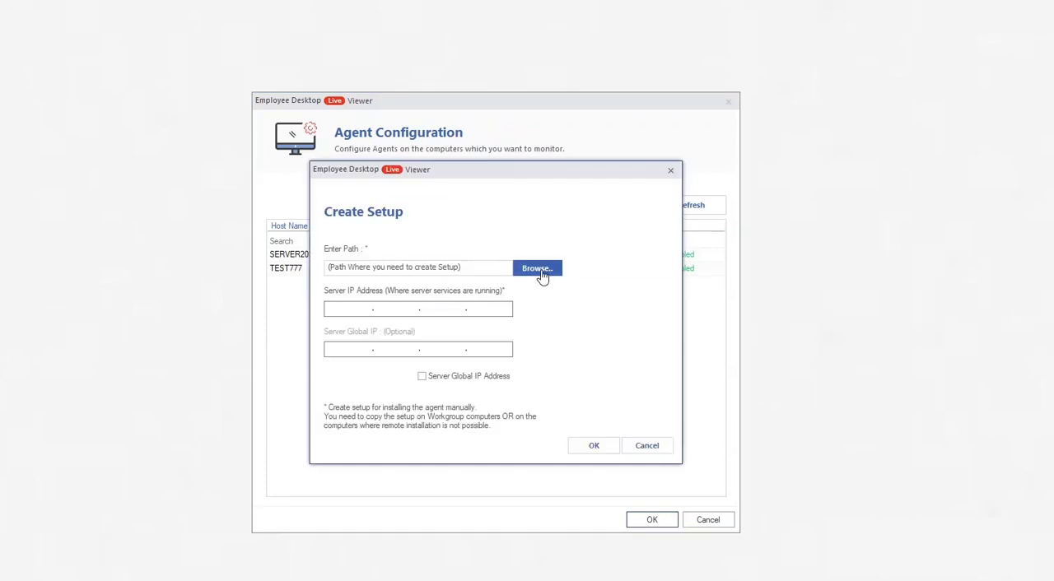
left_click(536, 268)
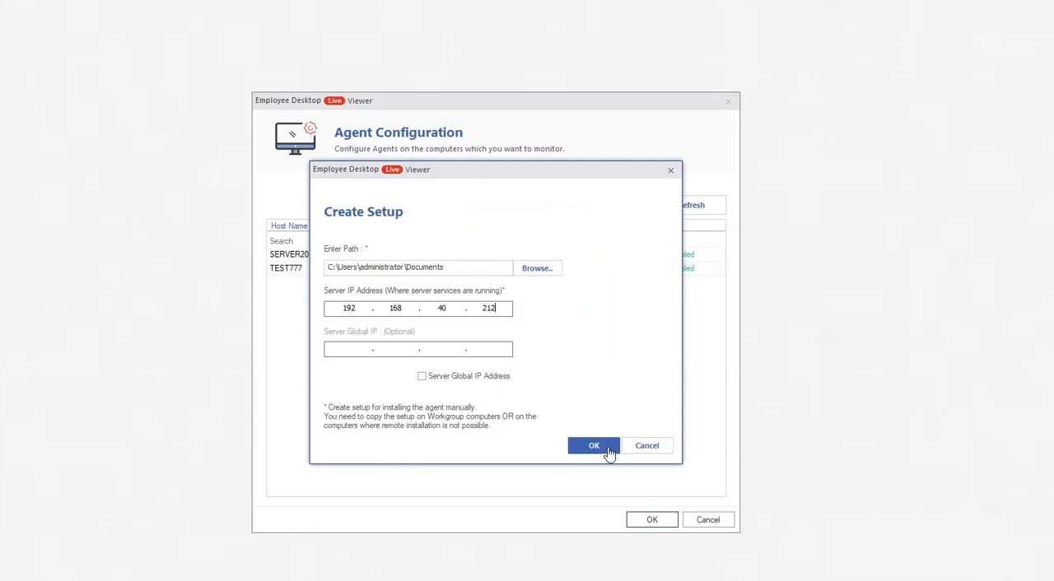
left_click(594, 446)
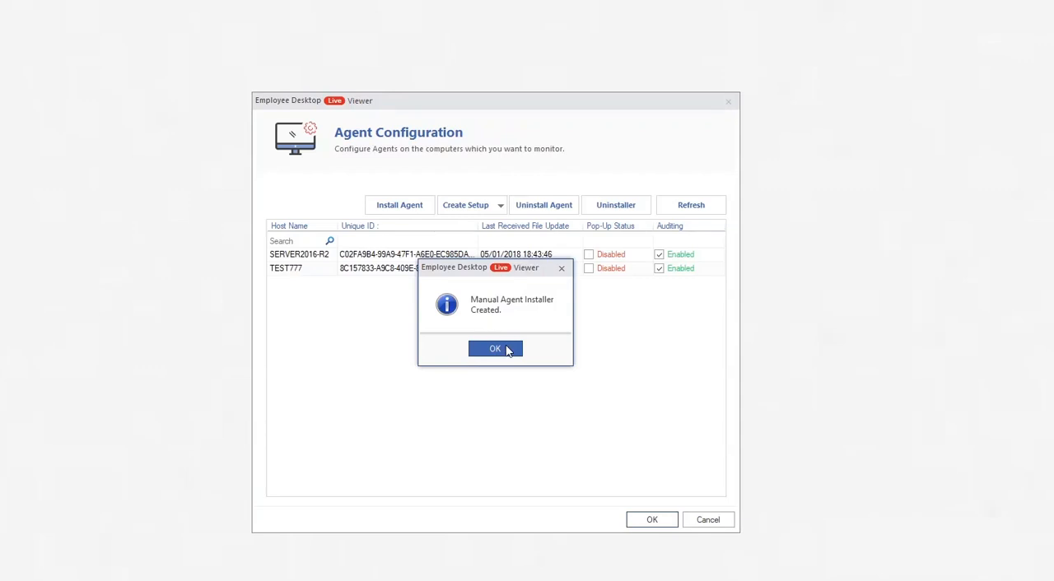
Dismiss the installer-created confirmation message.
left_click(494, 349)
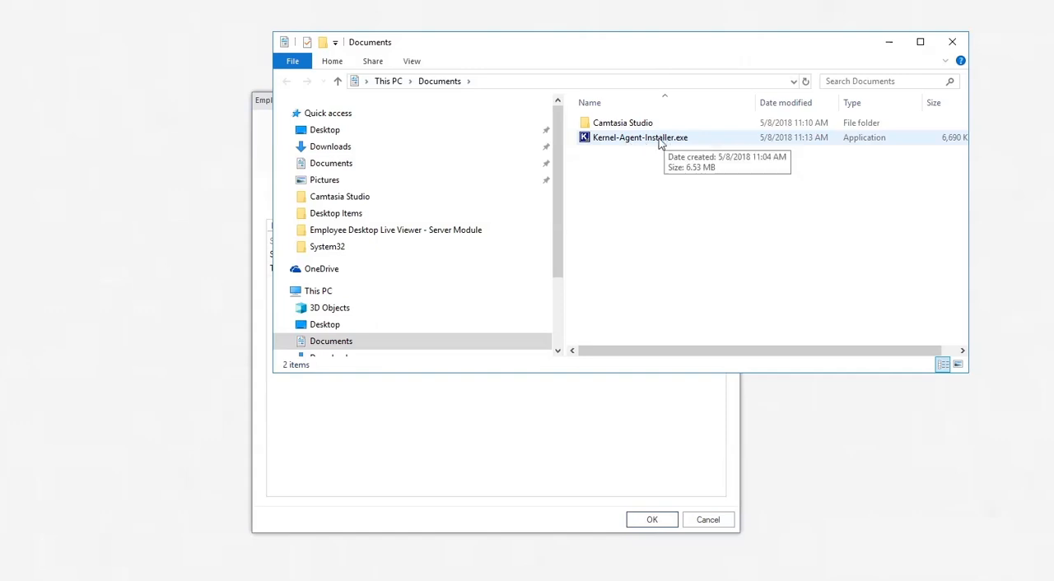
mouse_move(684, 142)
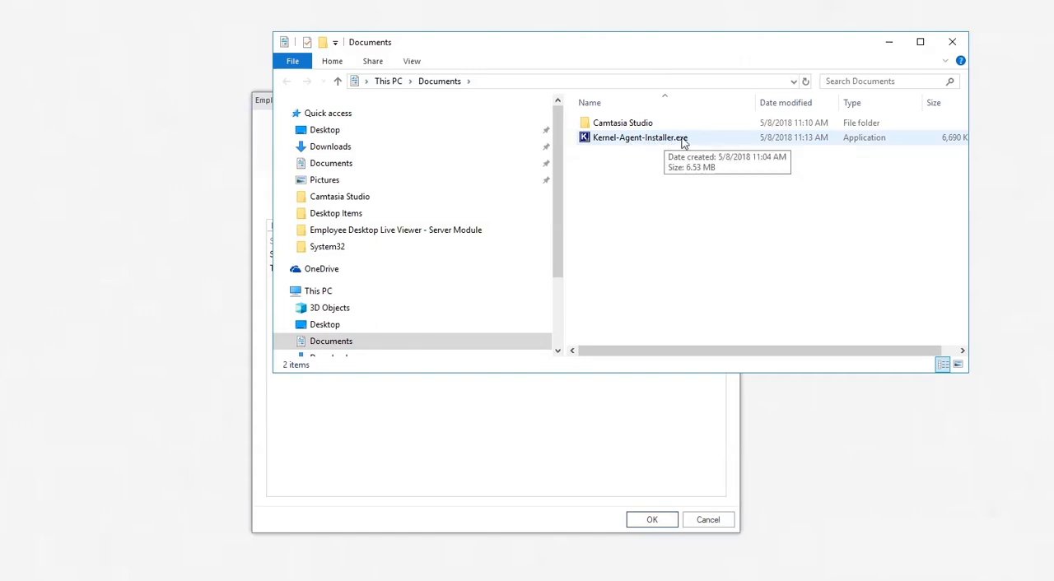
mouse_move(702, 141)
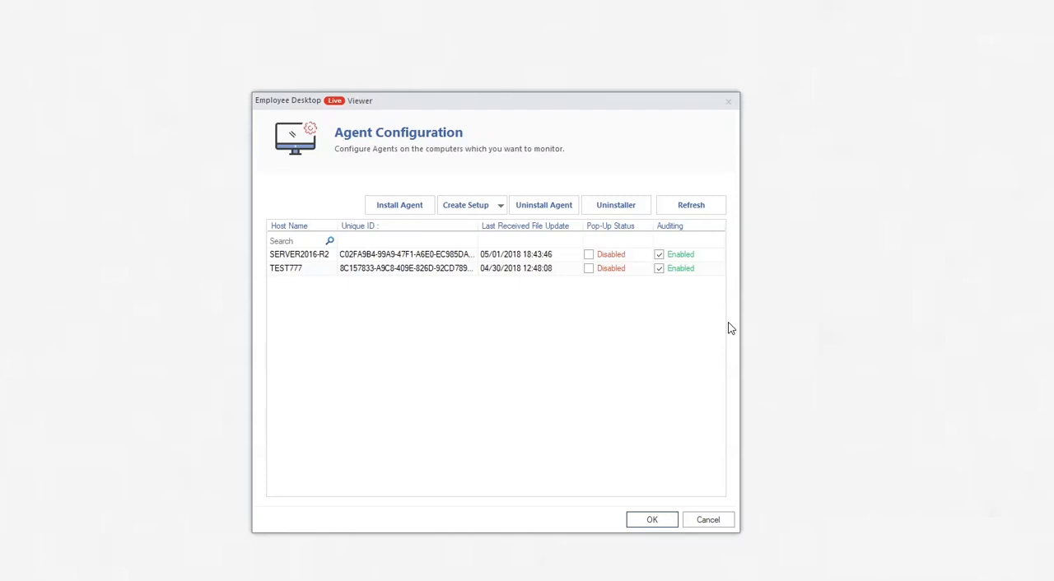
mouse_move(547, 206)
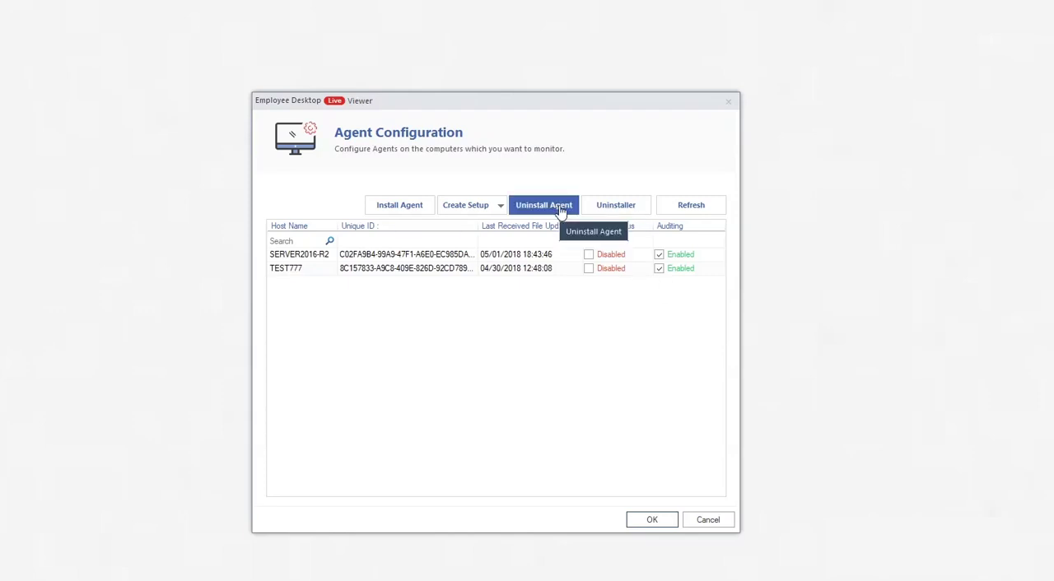
Uninstall the agent from TEST777, confirming and logging in with administrator credentials.
left_click(543, 204)
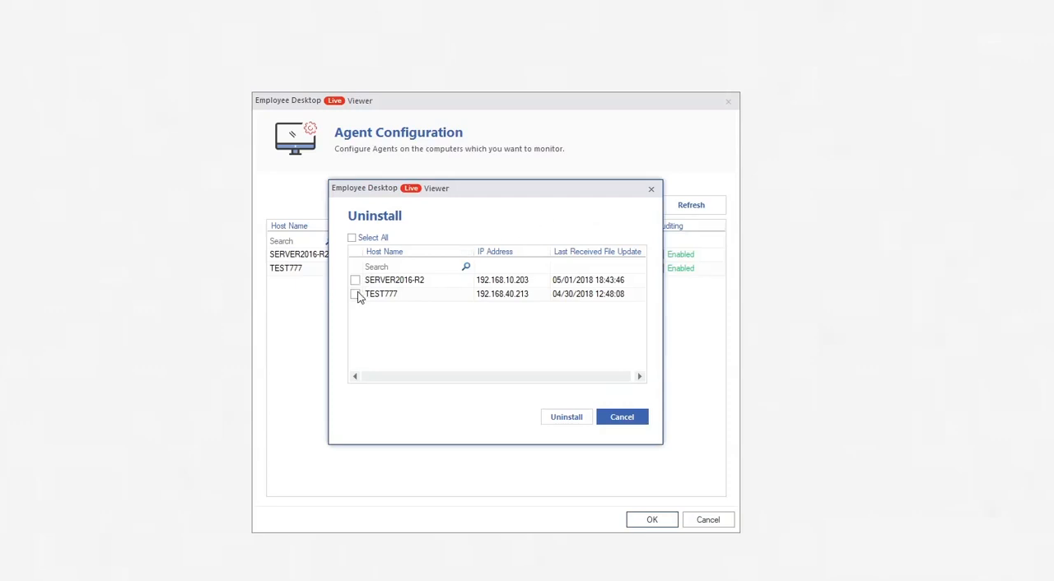
left_click(355, 294)
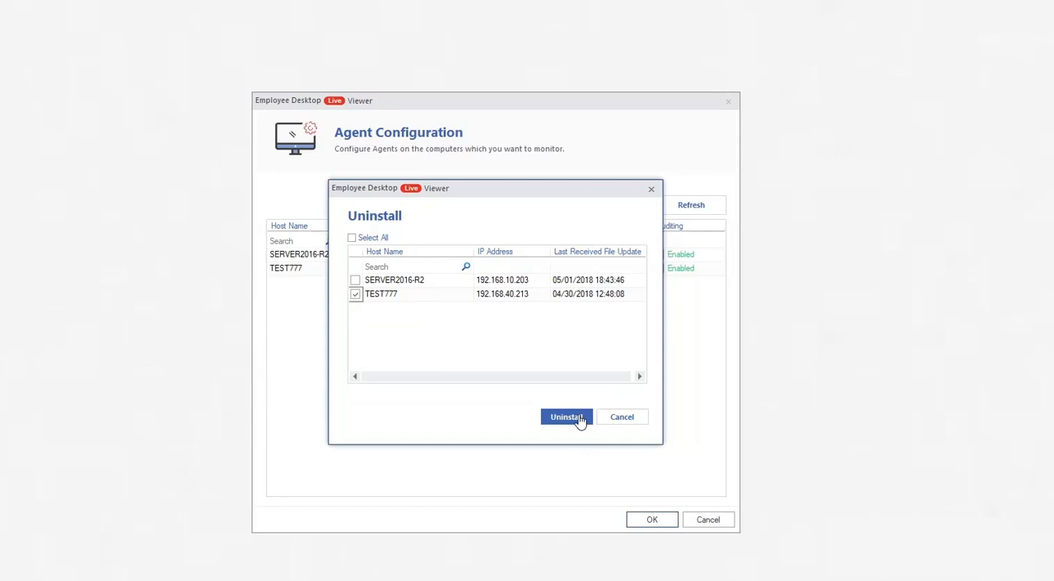
left_click(567, 416)
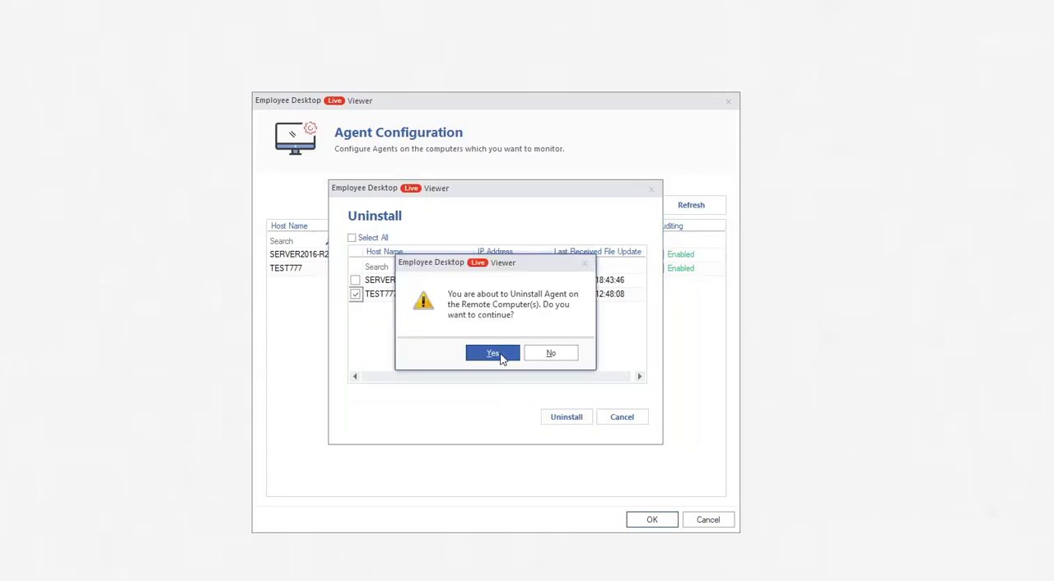
left_click(492, 353)
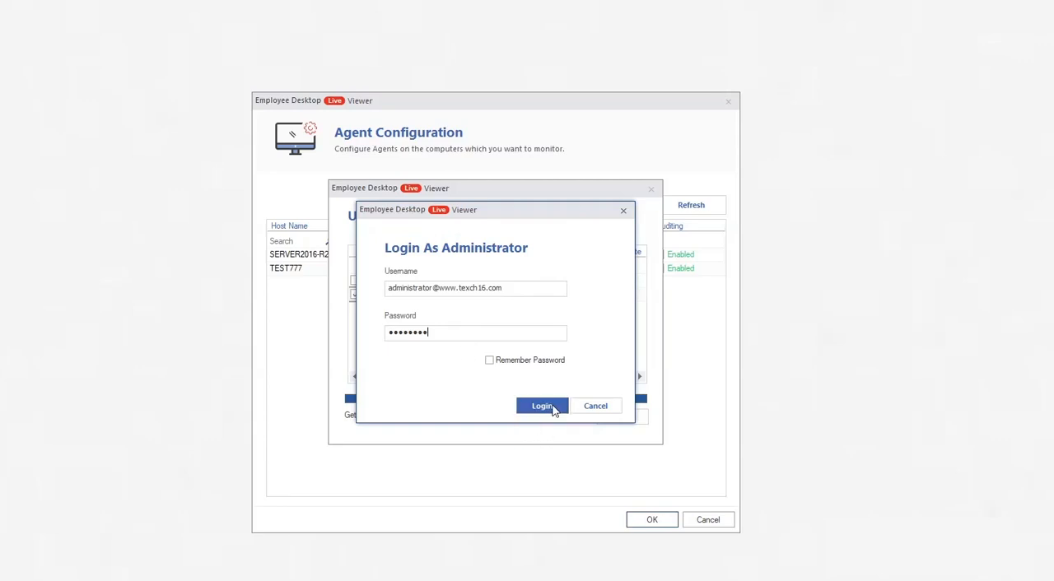
left_click(541, 406)
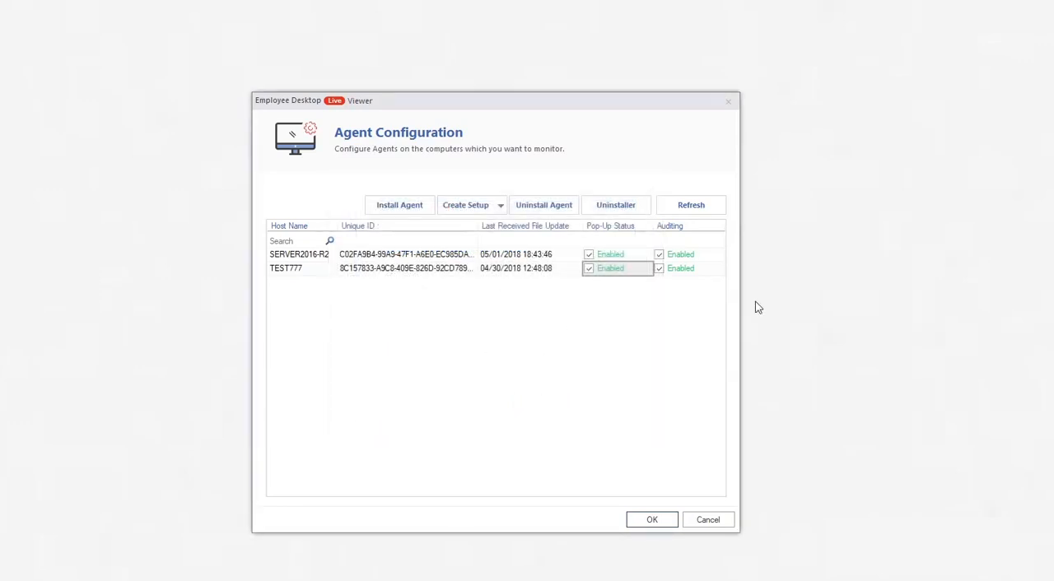
Create Kernel-Agent-Uninstaller.exe in Documents for the computer at 192.168.10.238.
left_click(615, 204)
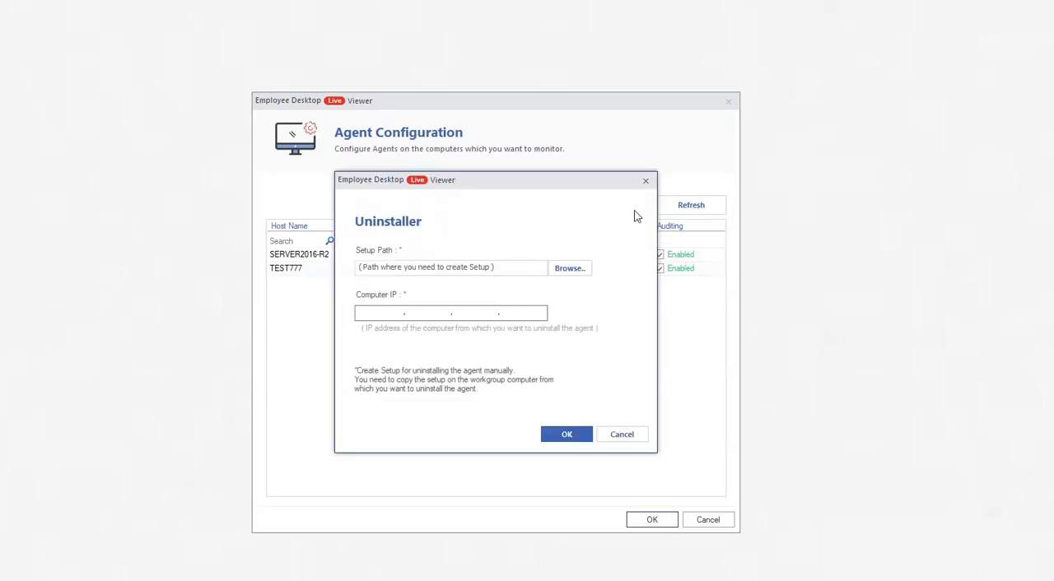
left_click(569, 268)
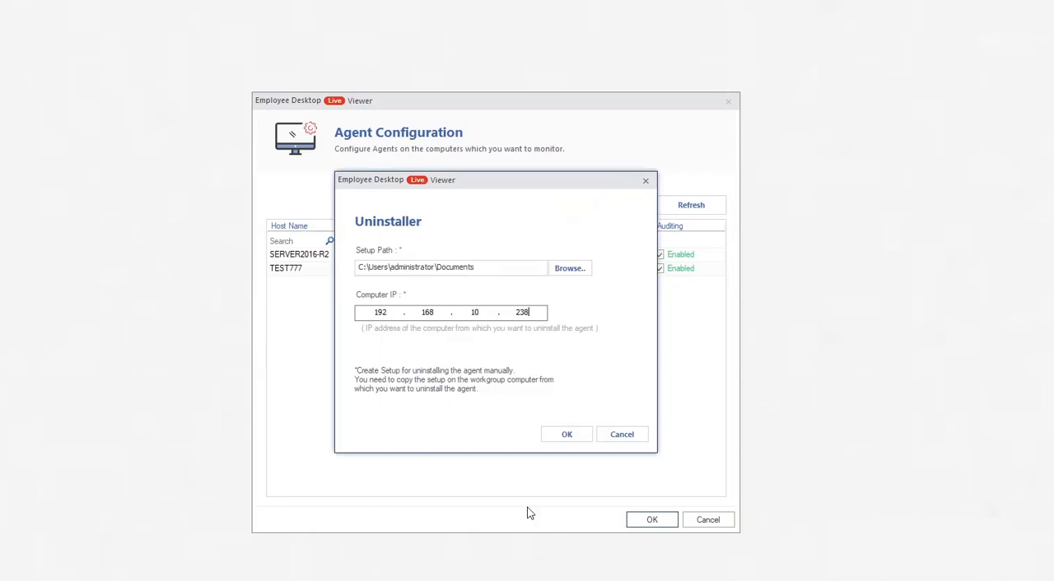
left_click(566, 434)
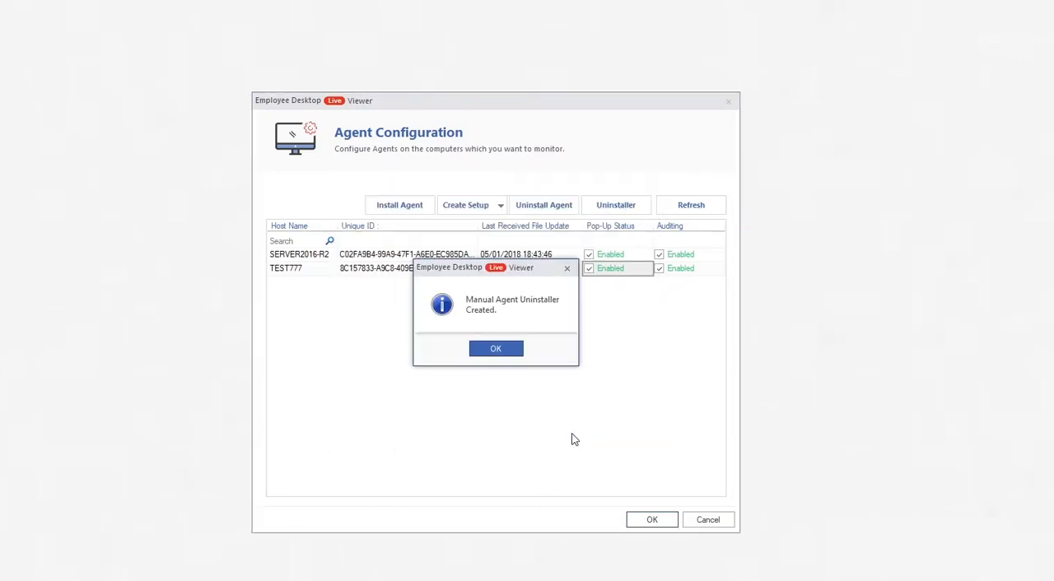
left_click(495, 348)
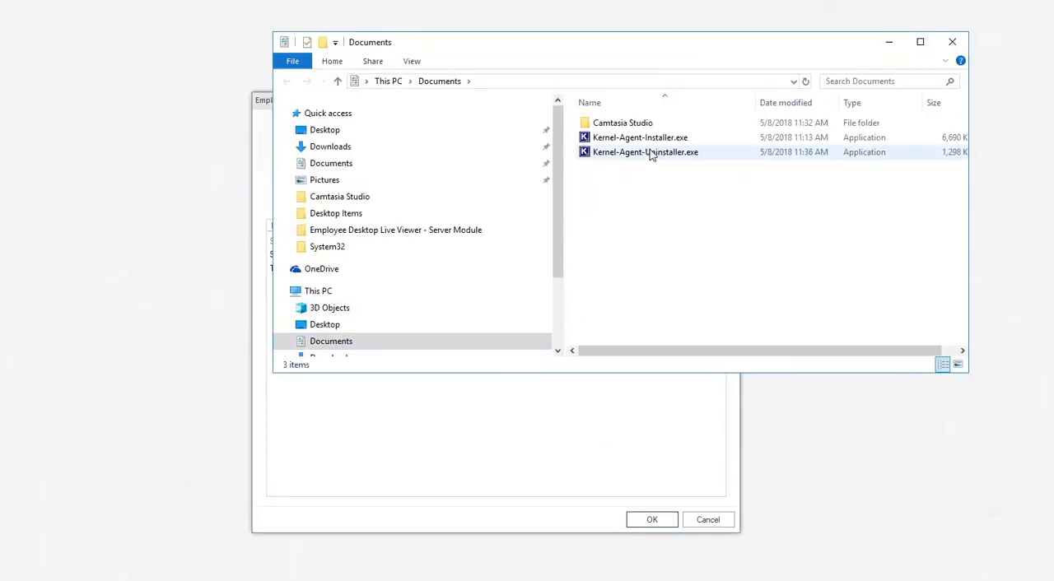
mouse_move(667, 154)
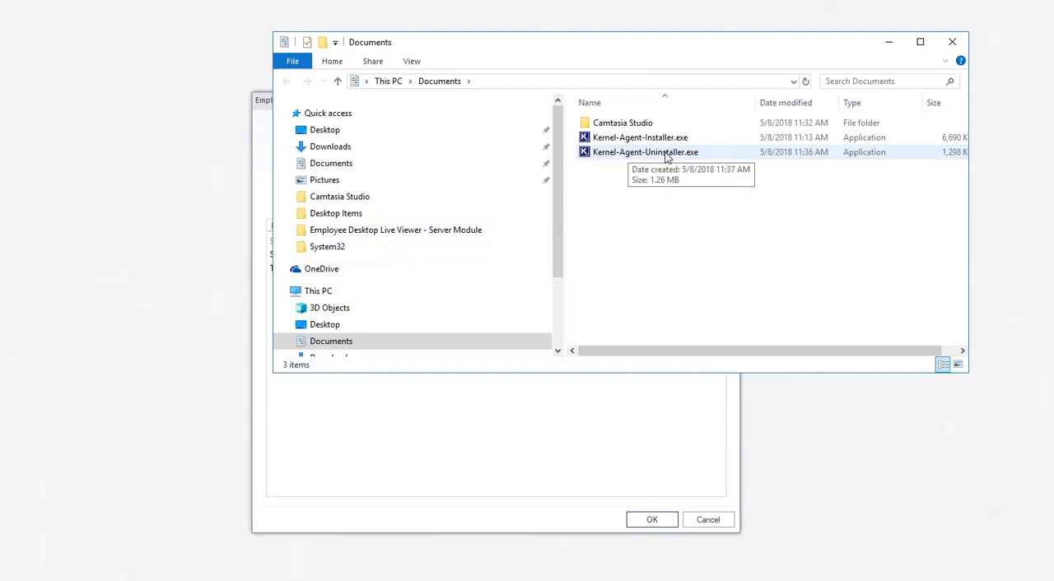
mouse_move(729, 157)
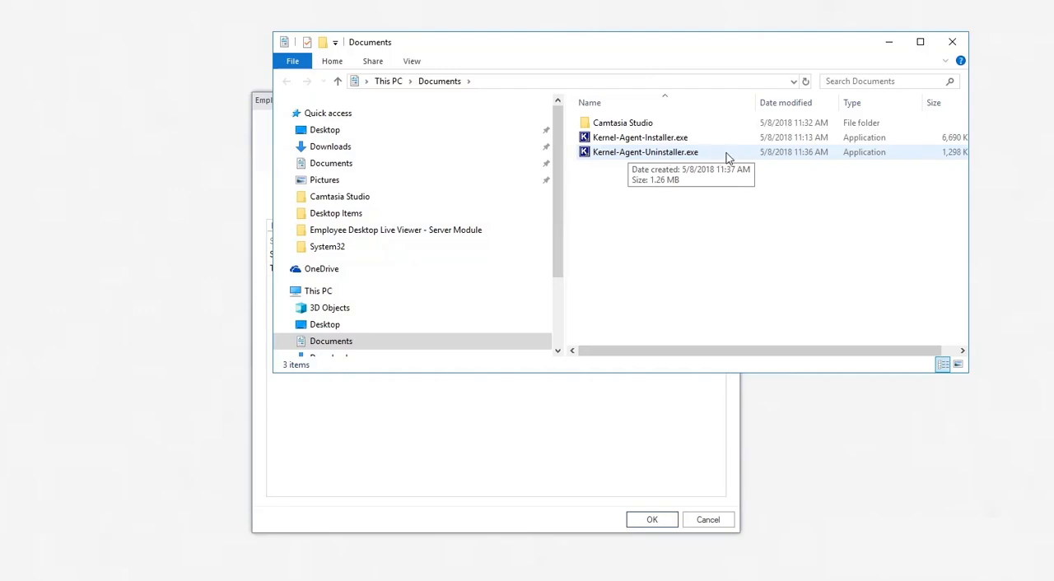